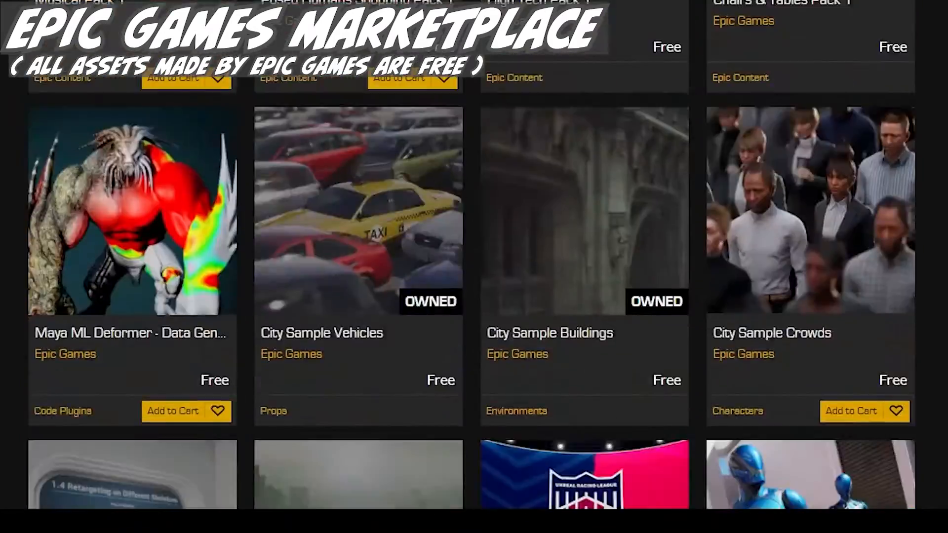
- Set the house asset to 60 rows and 40 columns, then try wall height 2.0 and restore 1.1
scroll(down, 3)
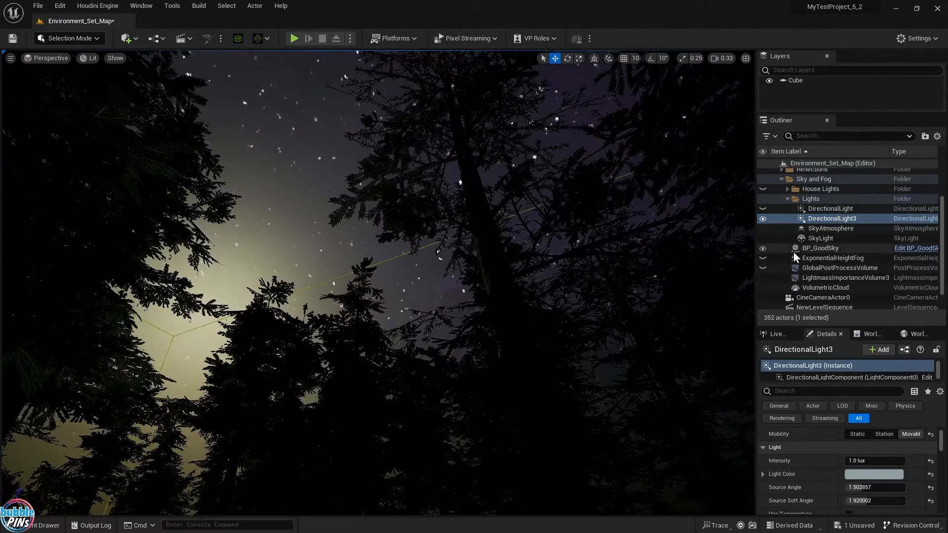
click(832, 258)
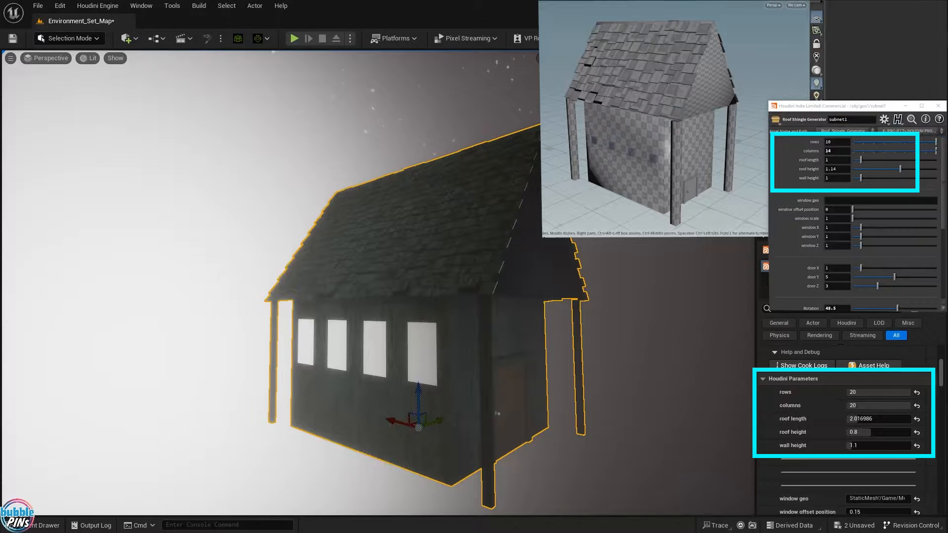
text(60)
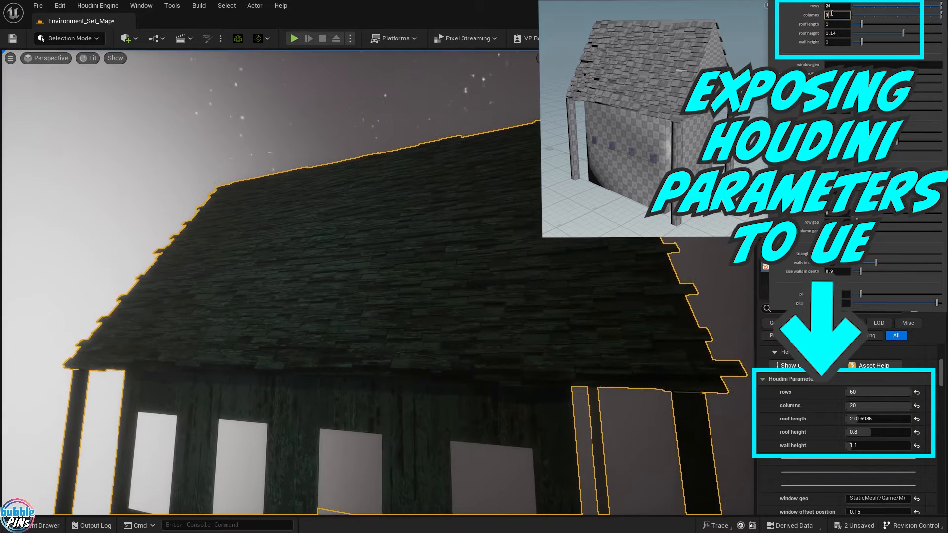
text(40)
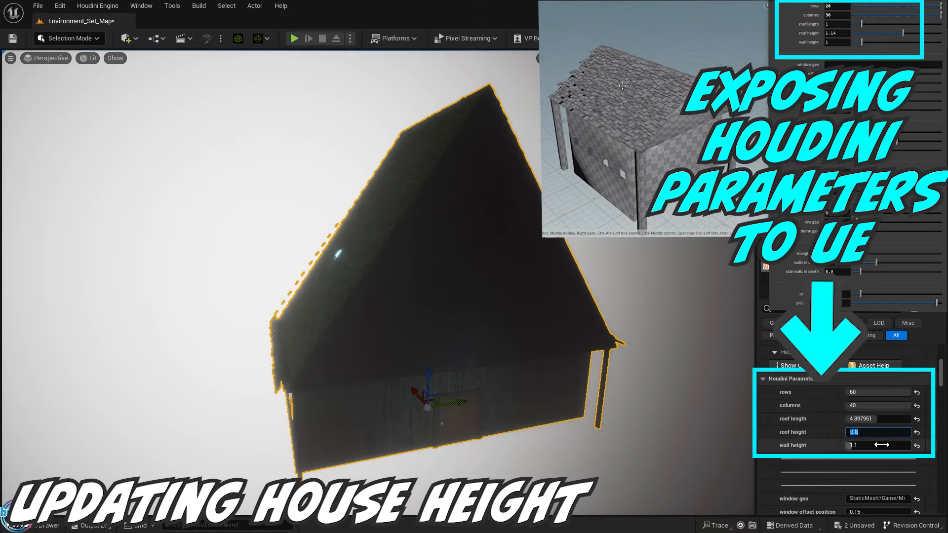
text(2.0)
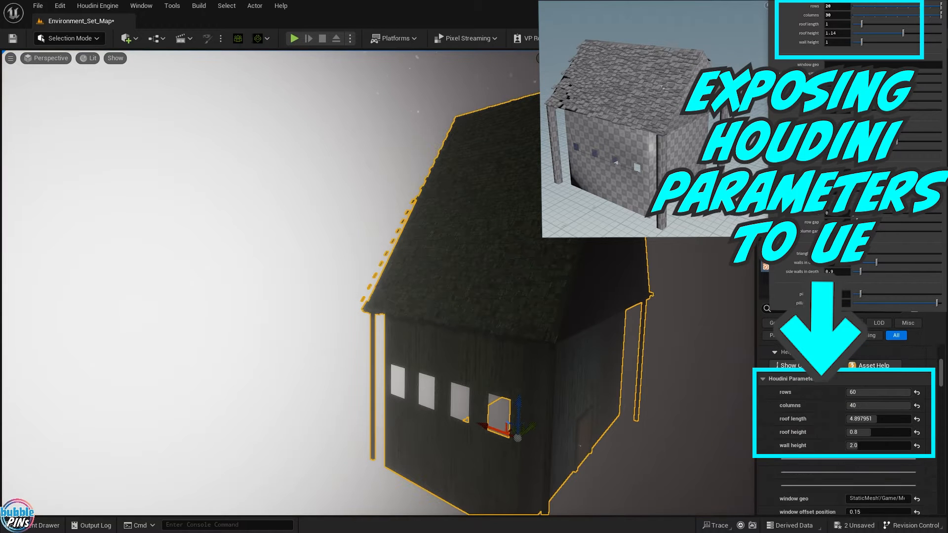
text(1.1)
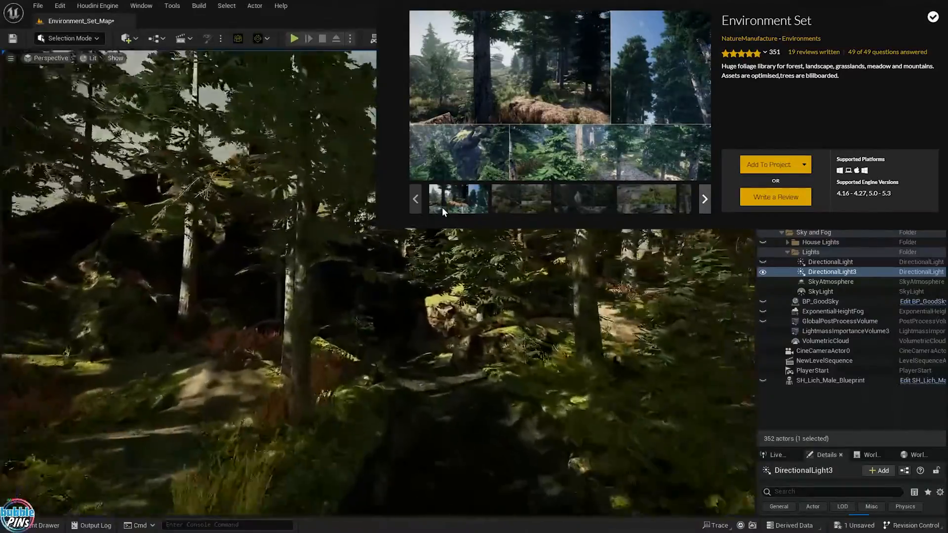
click(582, 198)
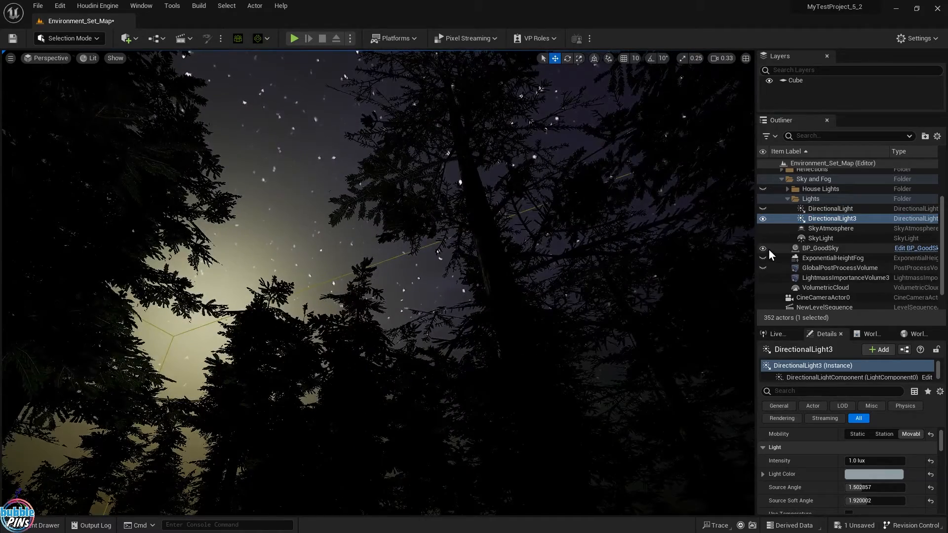
click(834, 258)
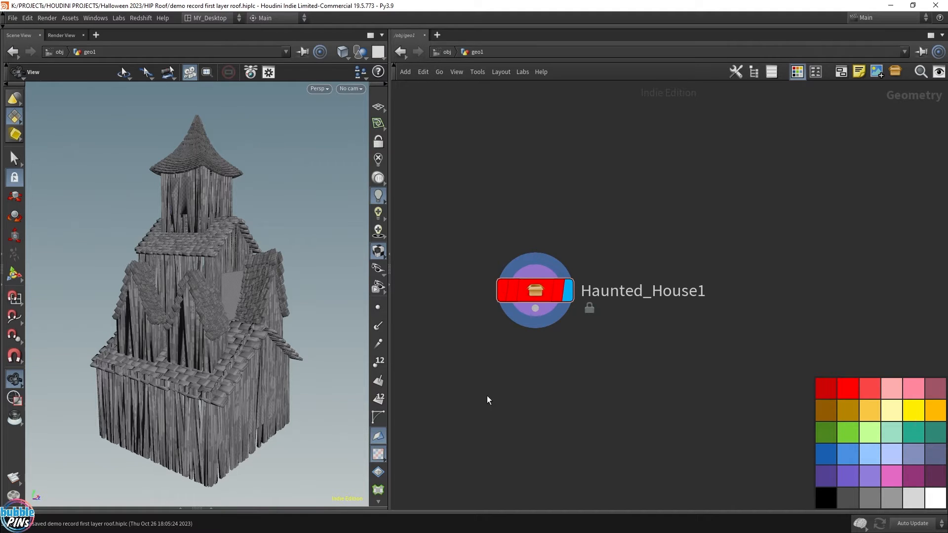
mouse_move(289, 370)
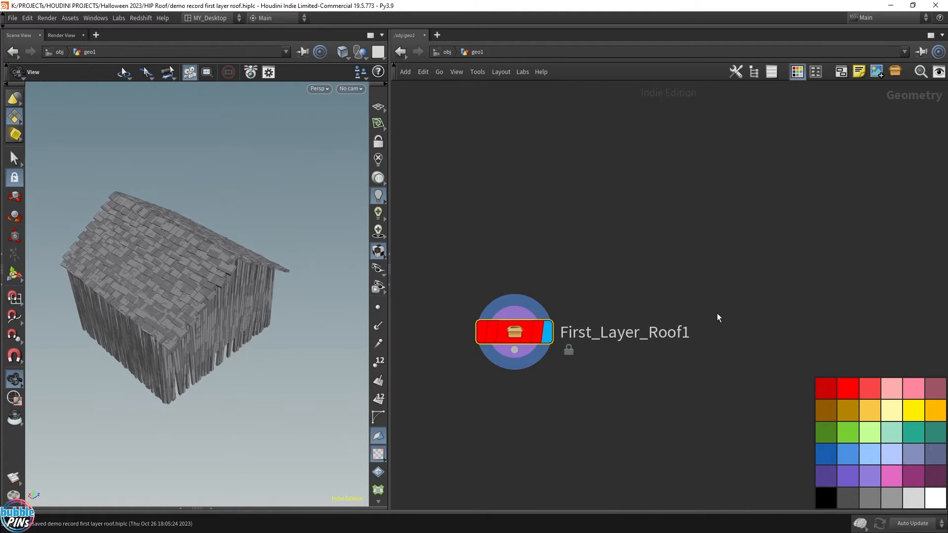
- Replace the Haunted_House1 node in geo1 with the First_Layer_Roof1 asset
click(514, 332)
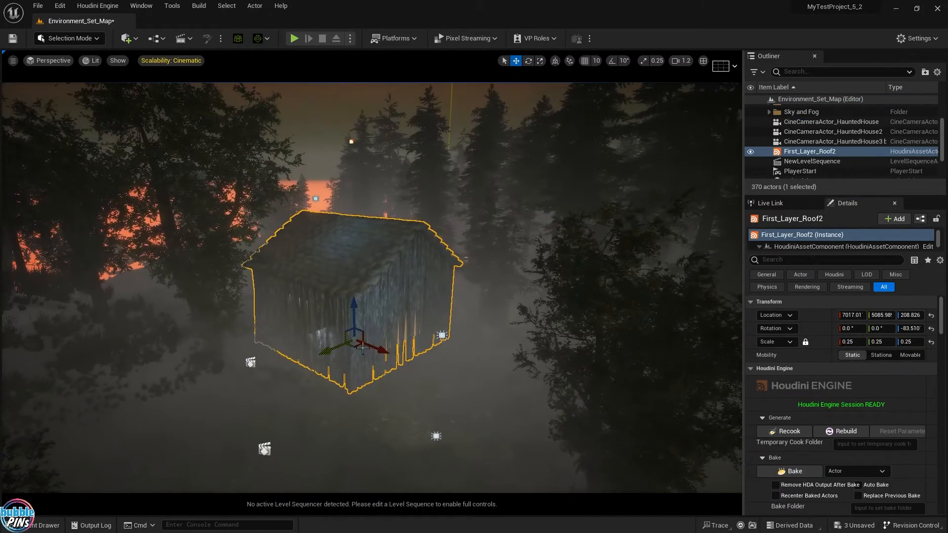
- Move the roof asset, copy and paste it, and select the First_Layer_Roof3 duplicate
drag(359, 348, 396, 327)
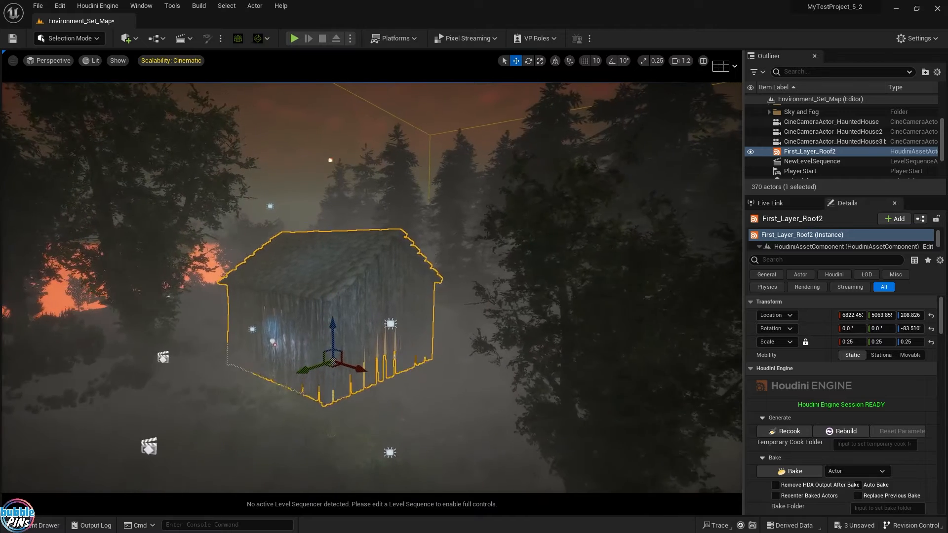
key(ctrl+c)
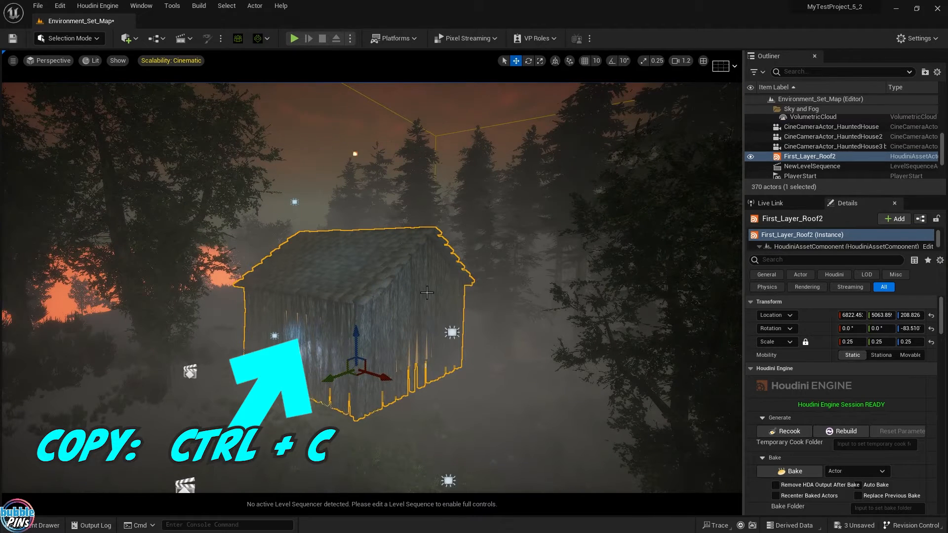
key(ctrl+v)
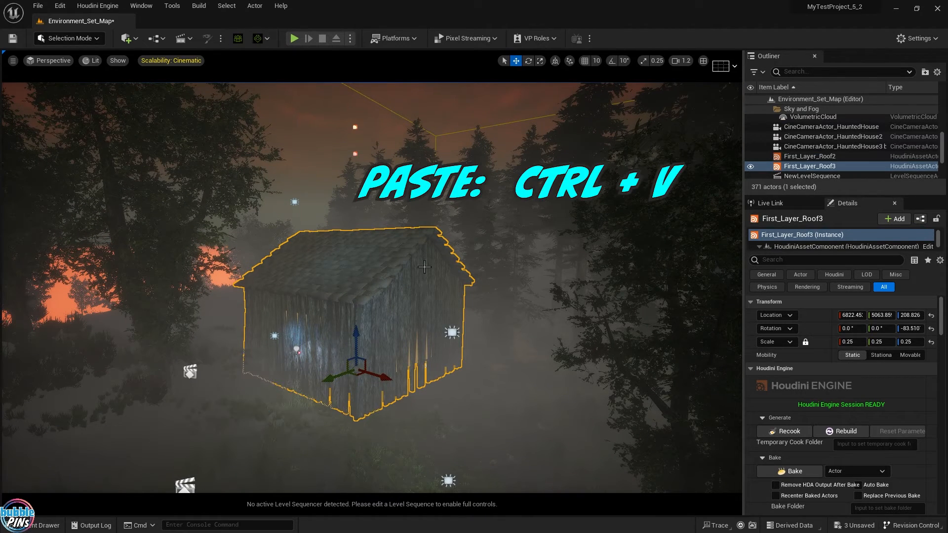
key(ctrl+v)
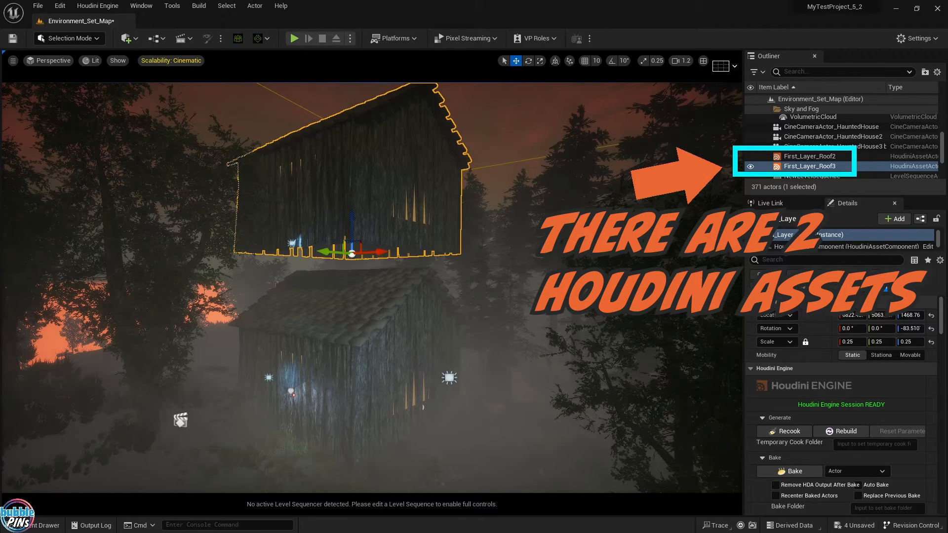
click(528, 60)
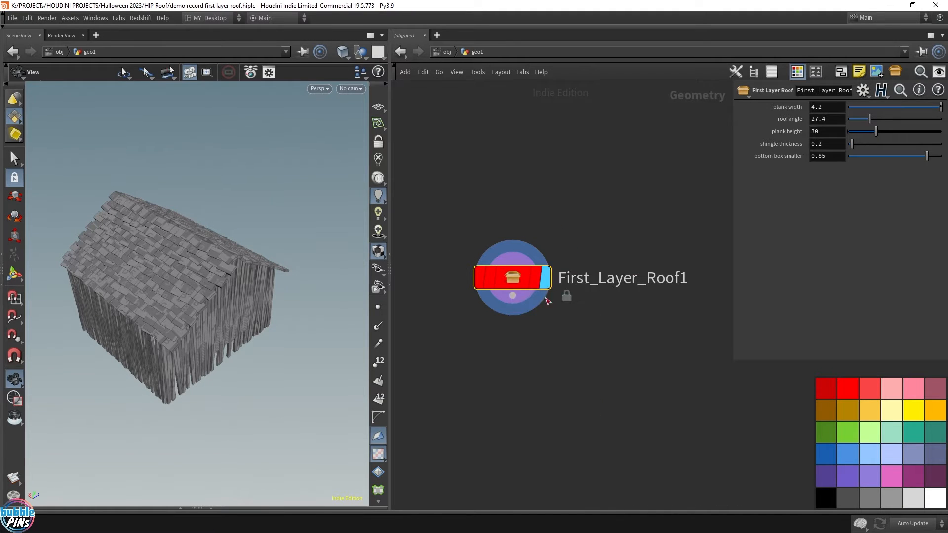
double_click(511, 278)
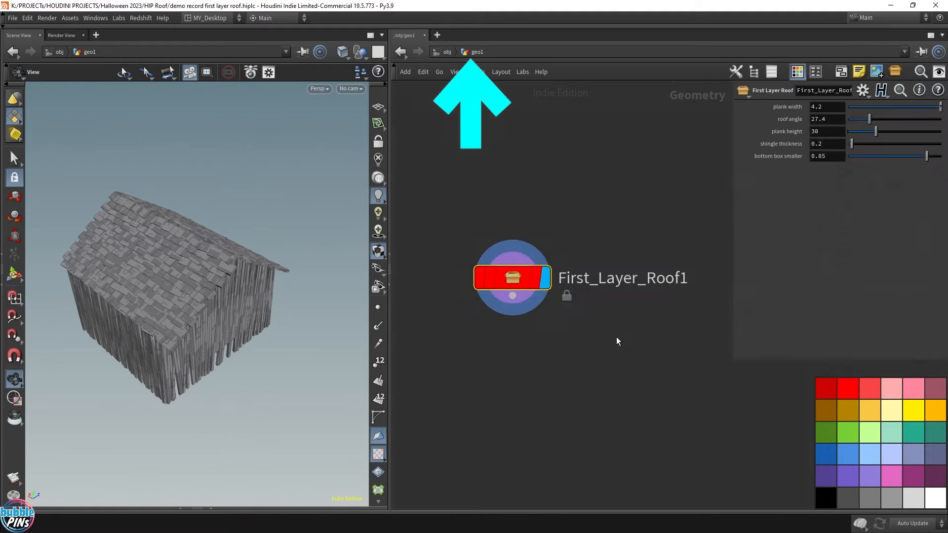
right_click(511, 278)
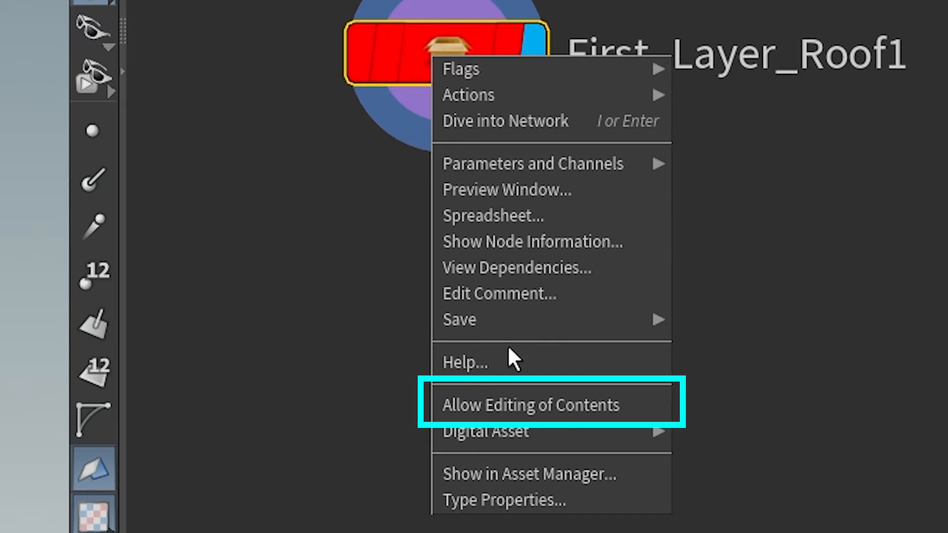
click(531, 404)
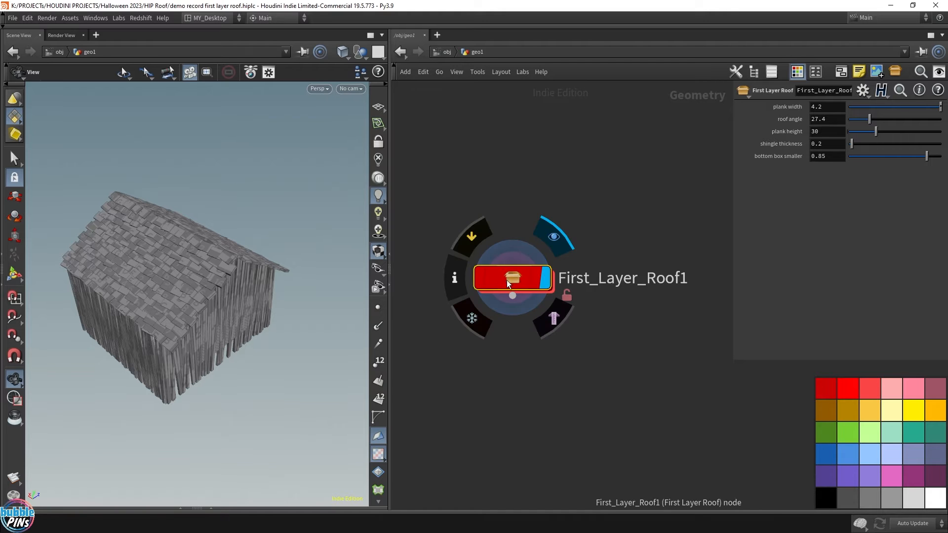
double_click(512, 278)
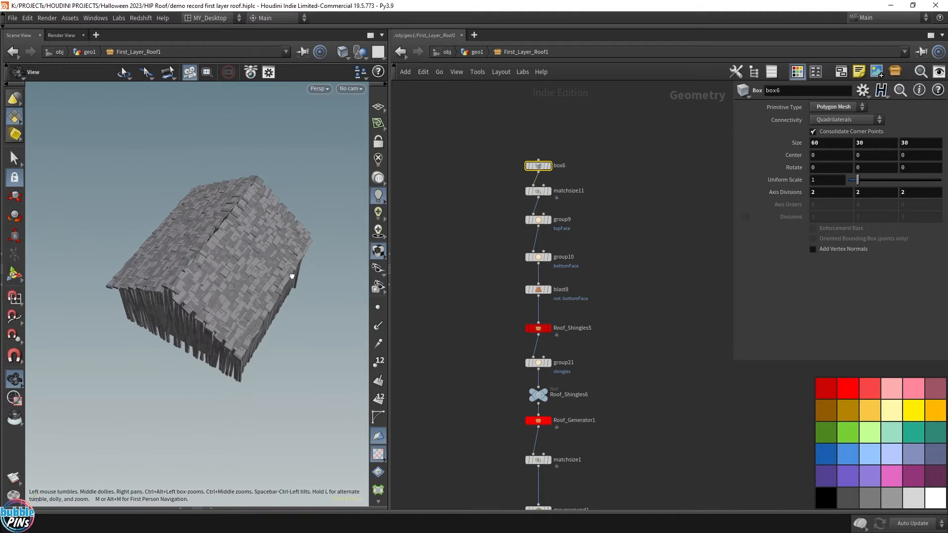
drag(291, 277, 299, 259)
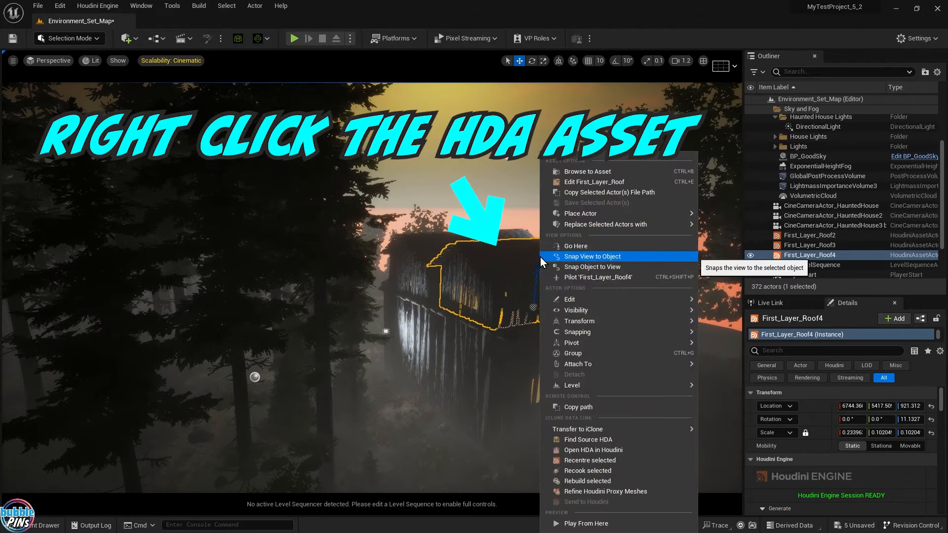
mouse_move(601, 245)
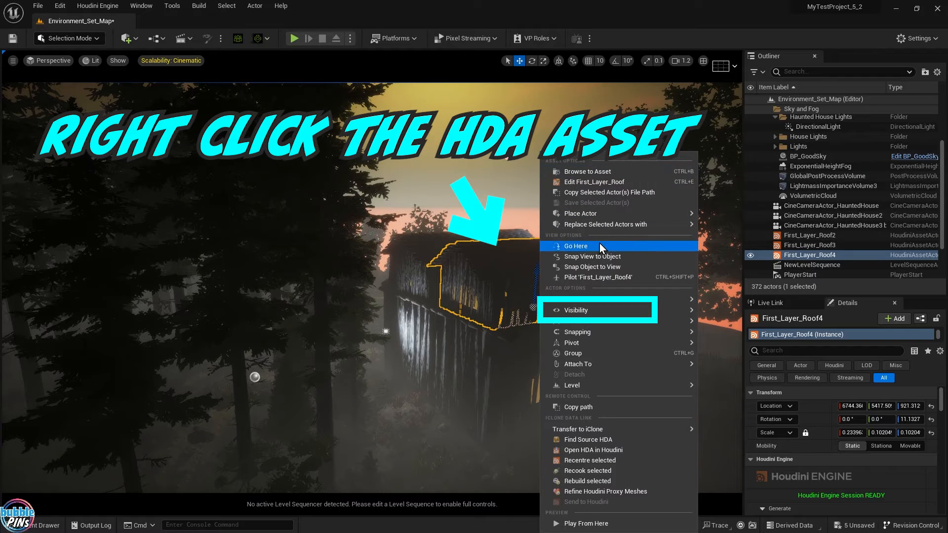
mouse_move(574, 310)
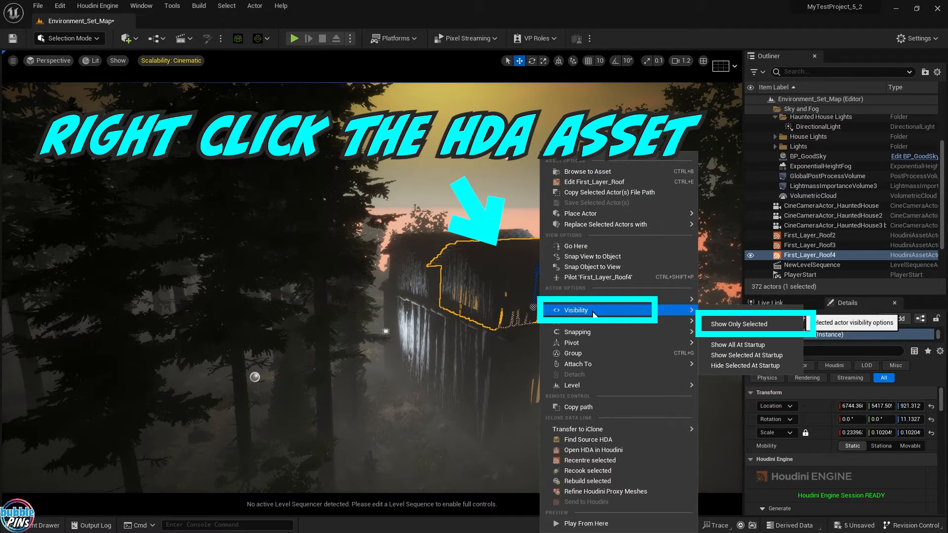
mouse_move(738, 324)
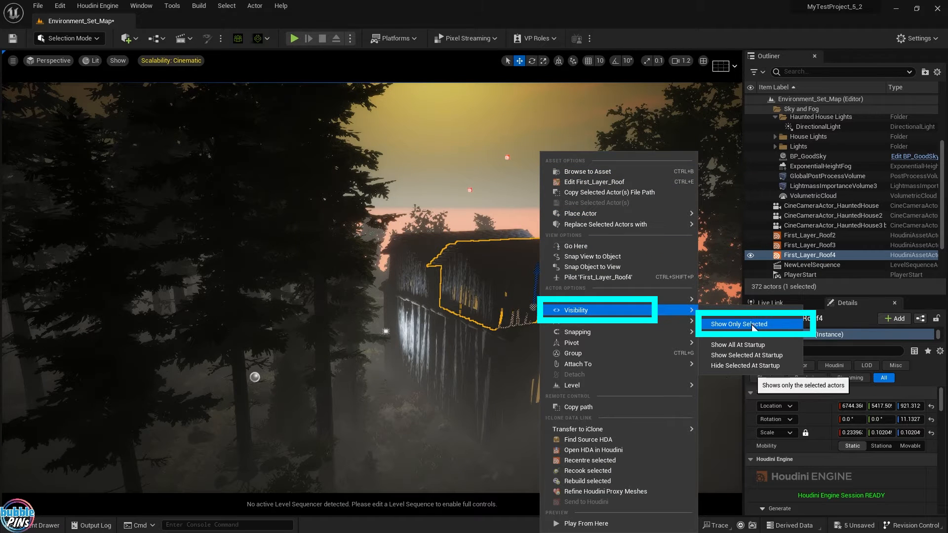
- Open Visibility > Show Only Selected for the First_Layer_Roof4 actor
click(738, 323)
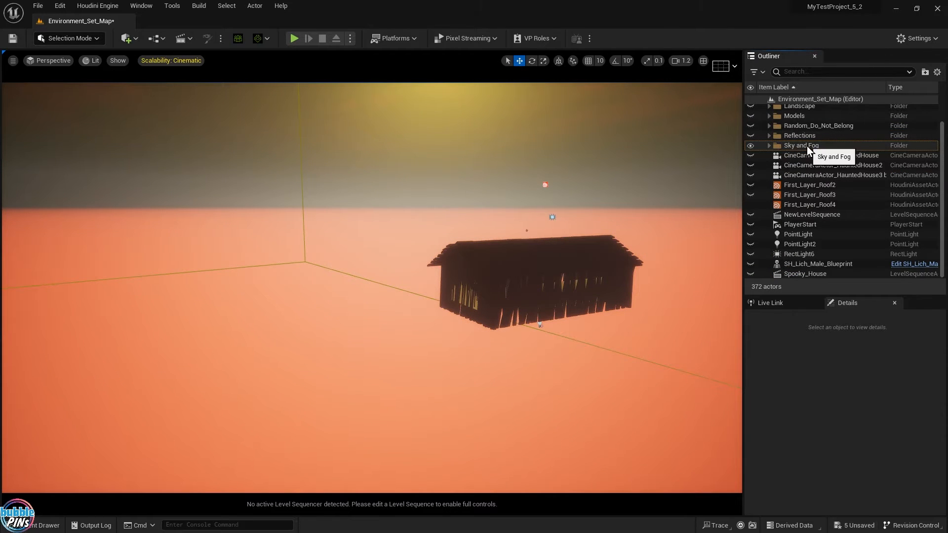
- Select First_Layer_Roof4 in the Outliner to show its Details
click(809, 204)
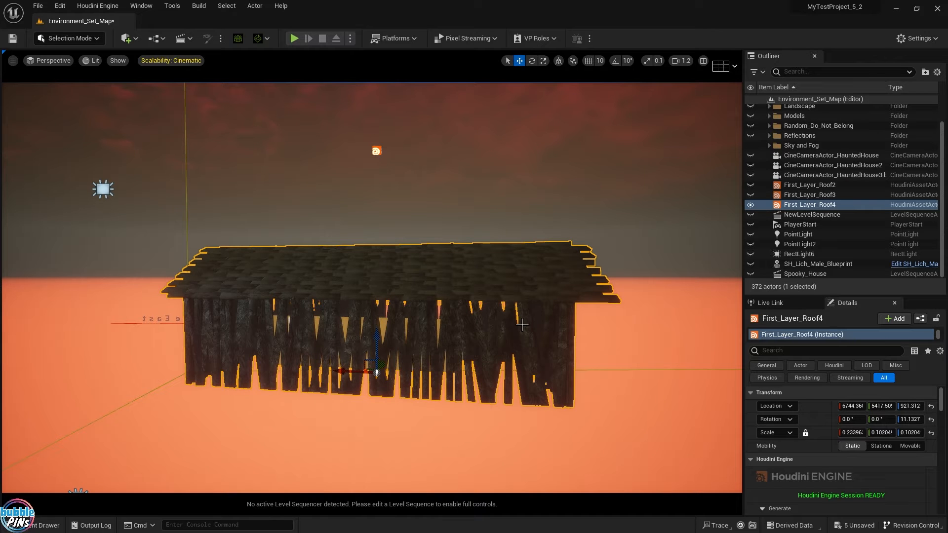
click(542, 60)
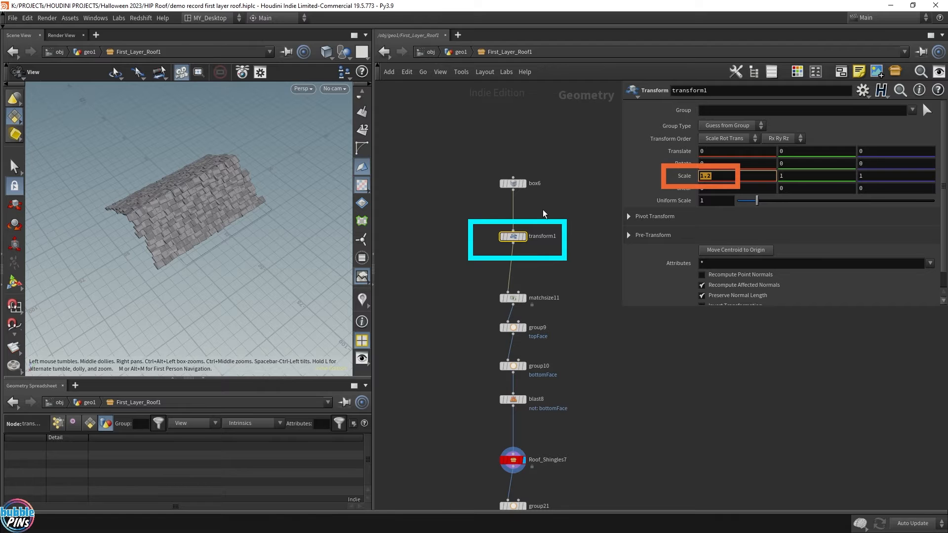
- Set transform1 Scale X to 5 and orbit to inspect the long roof strip
text(5)
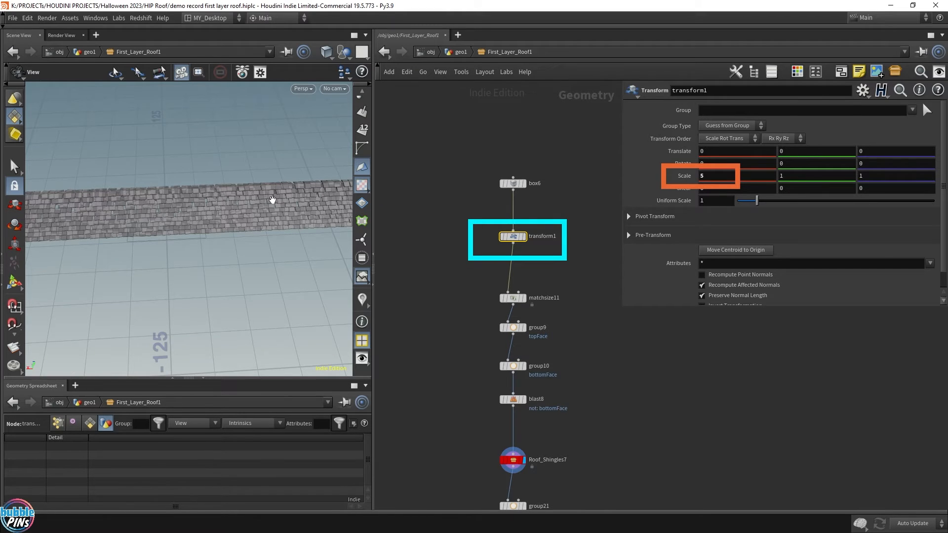
drag(272, 199, 242, 218)
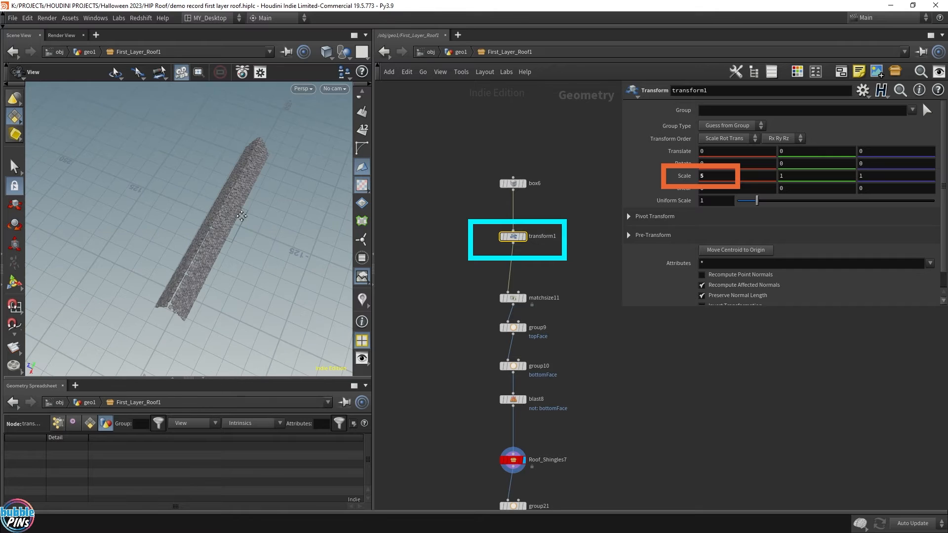
mouse_move(239, 189)
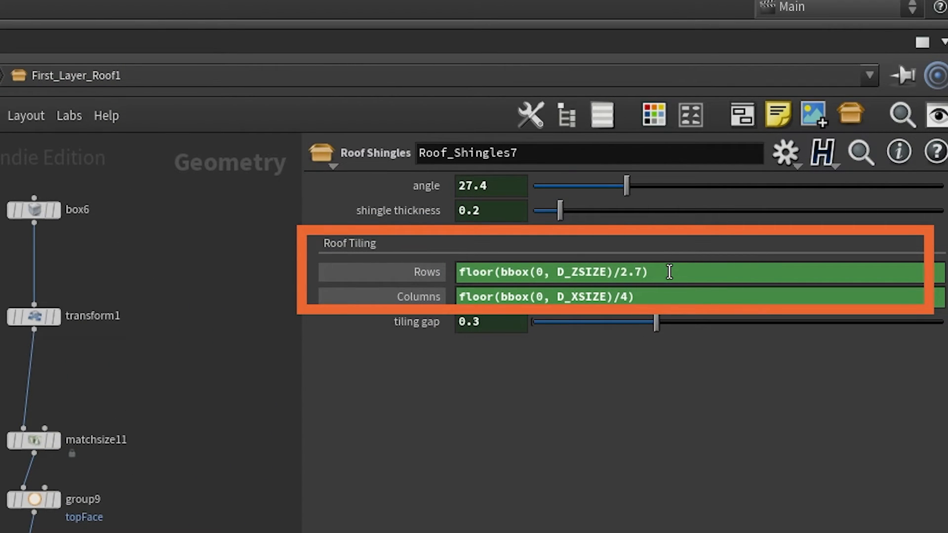
mouse_move(421, 275)
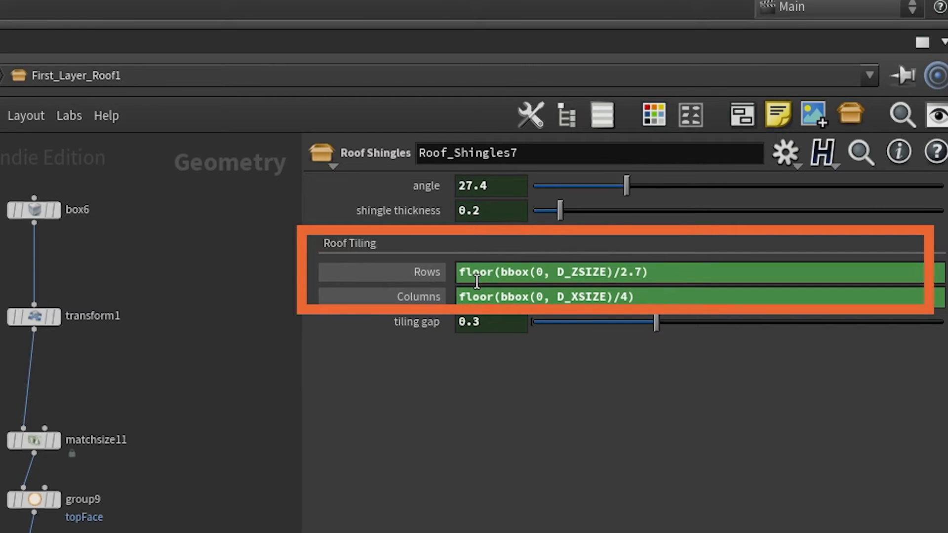
- Inspect the floor(bbox(...)) Rows expression in Roof_Shingles7's Roof Tiling section
double_click(563, 272)
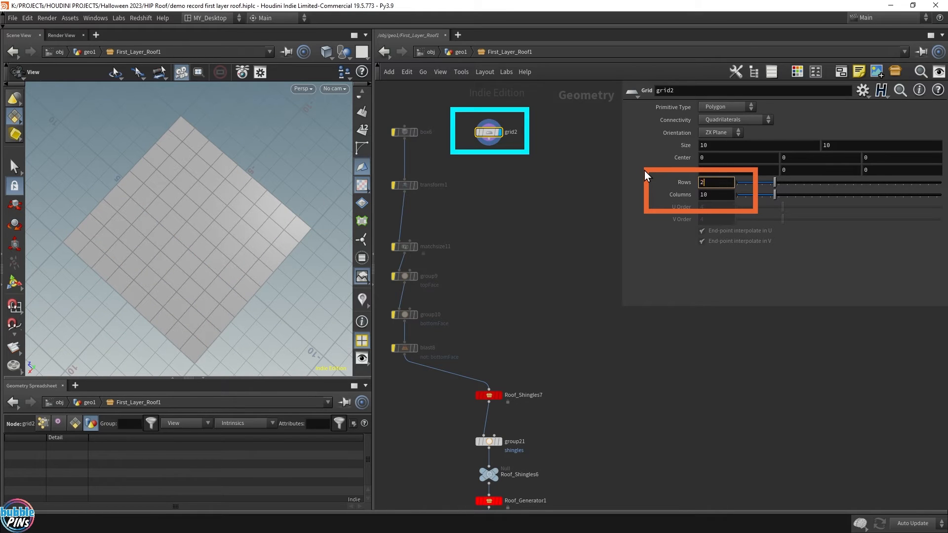
- Make grid2 a 2-by-2 plane sized about 59.76 by 29.59, checking transform1 and blast8
text(2)
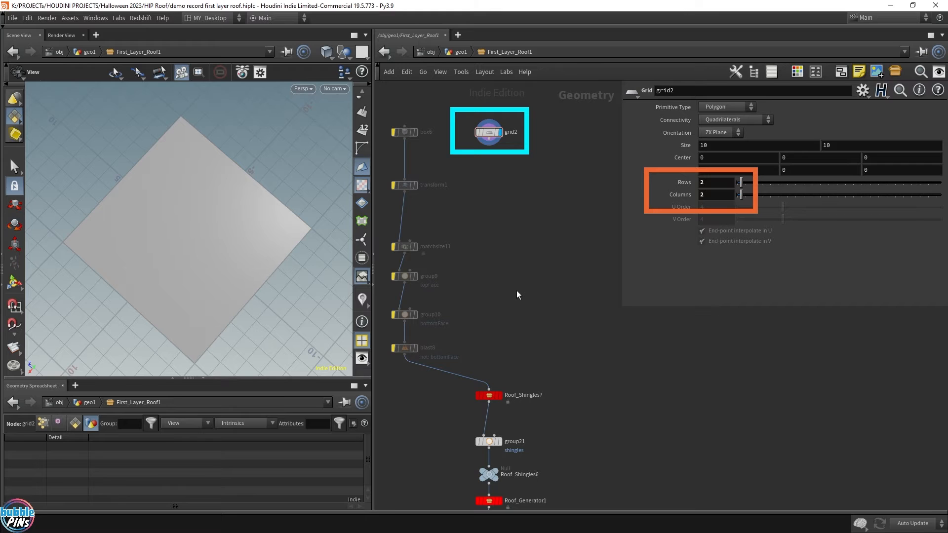
mouse_move(390, 109)
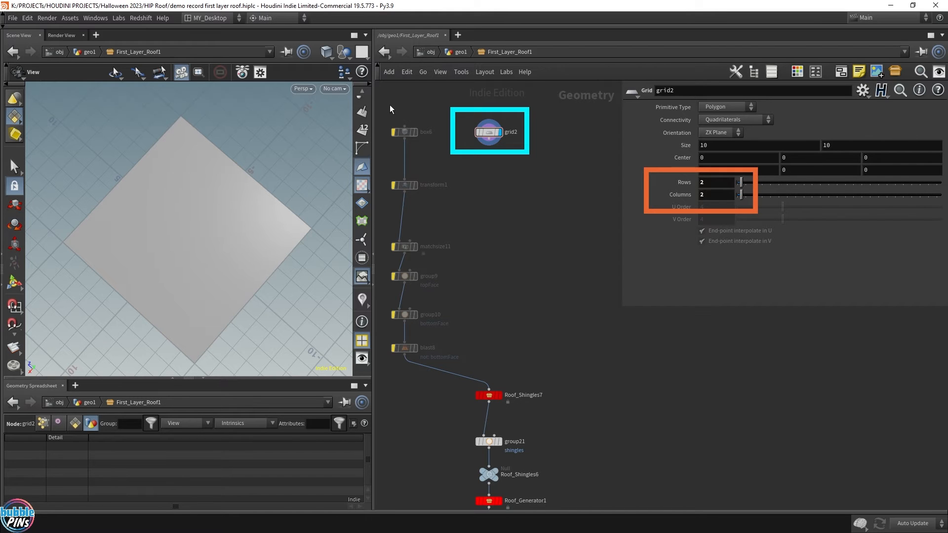
click(404, 347)
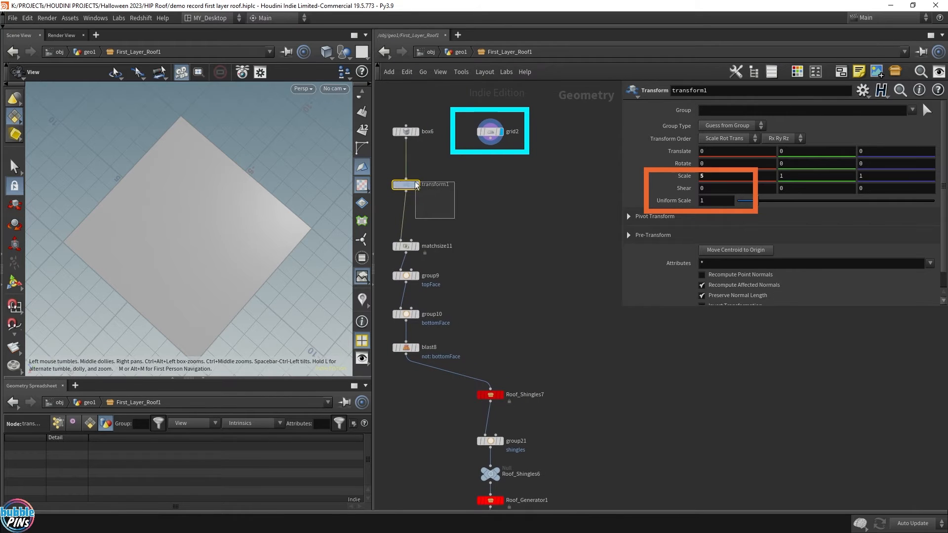
click(490, 131)
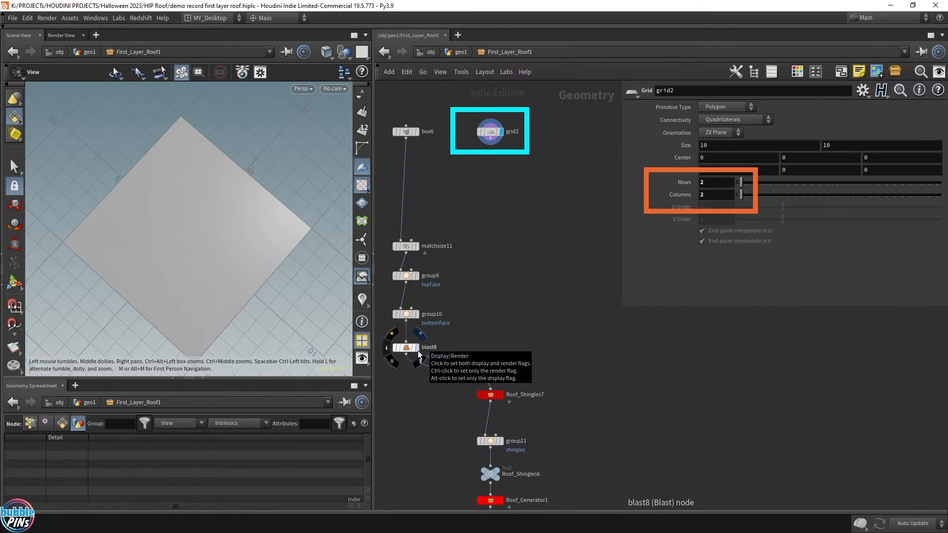
click(406, 347)
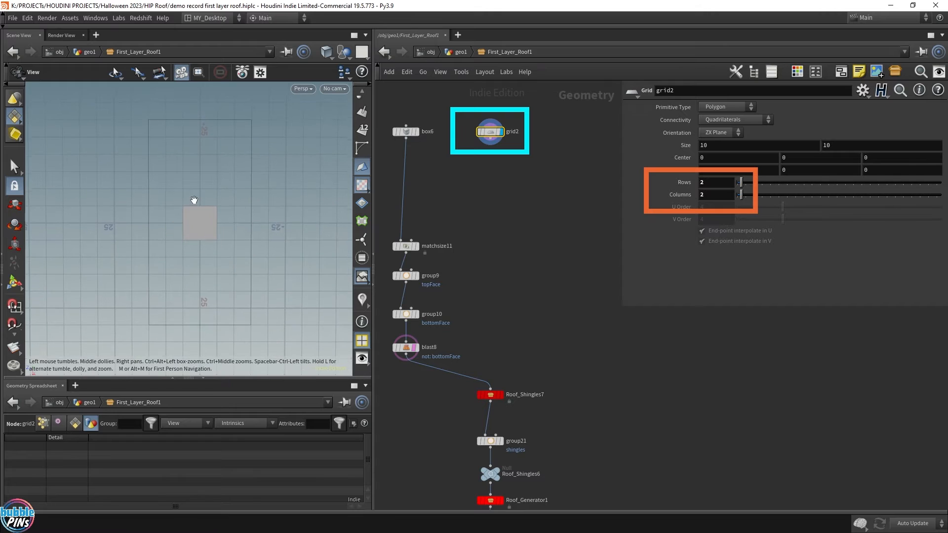
mouse_move(197, 202)
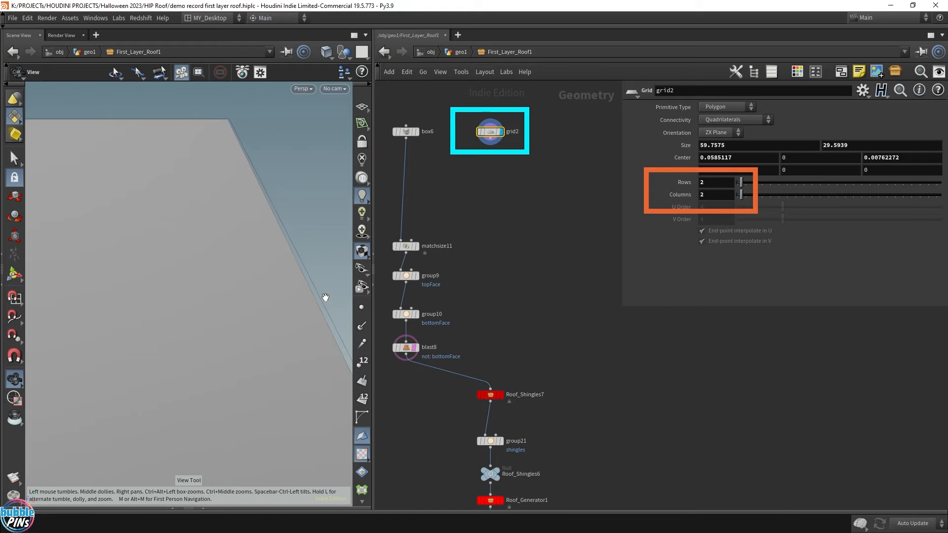
key(tab)
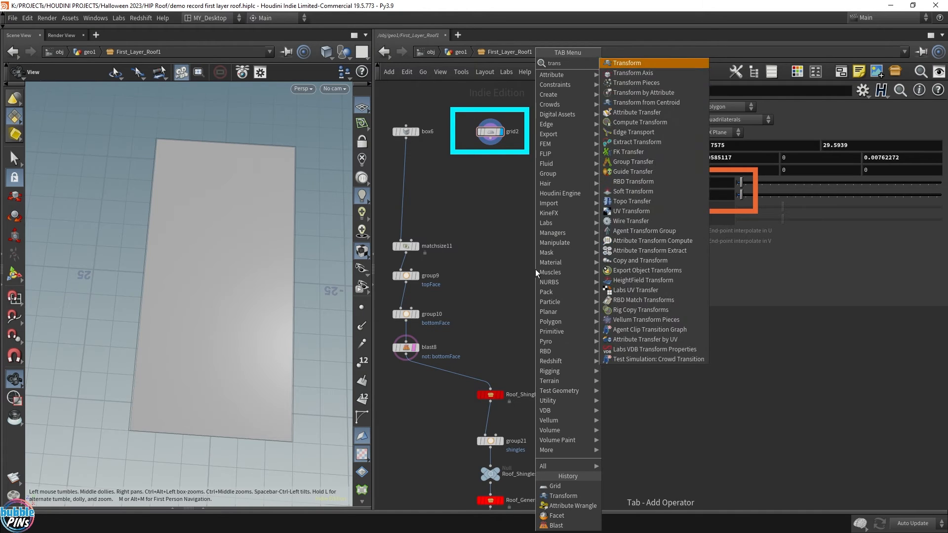
- Add a Transform node after grid2, named resize1, feeding Roof_Shingles7
click(627, 62)
text(resize1)
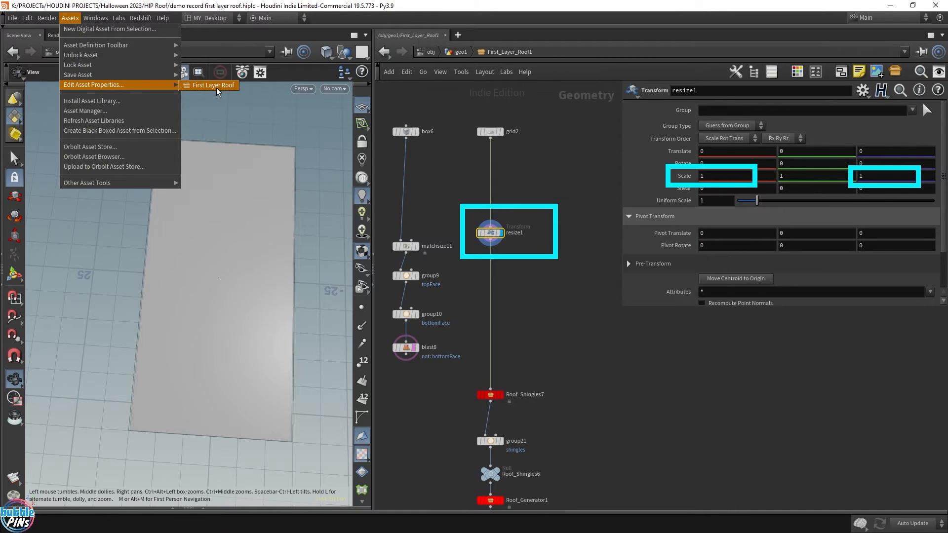
- Add a Heading label and a roof_width float to the First Layer Roof parameters
click(210, 84)
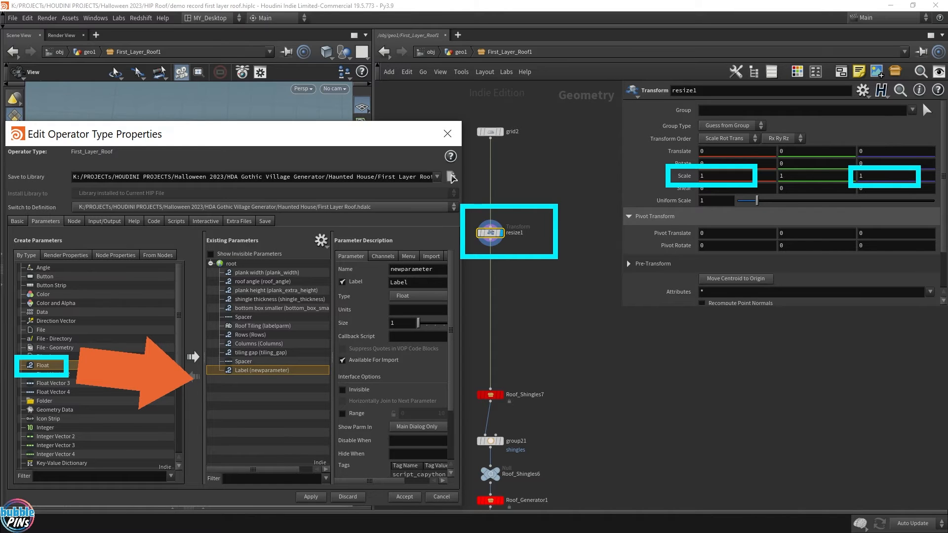
text(t)
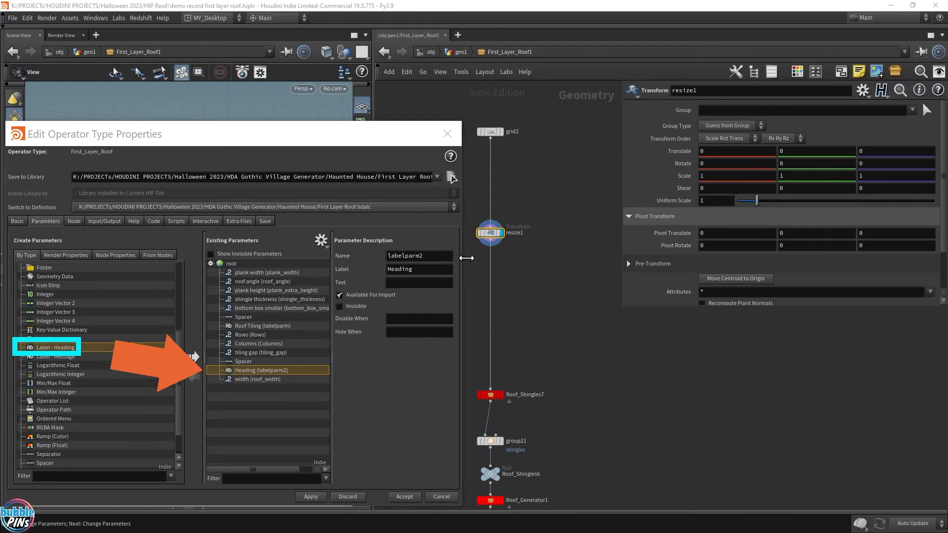
- Add a channel link from roof_width to /obj/geo1/First_Layer_Roof1/resize1/sx
click(258, 379)
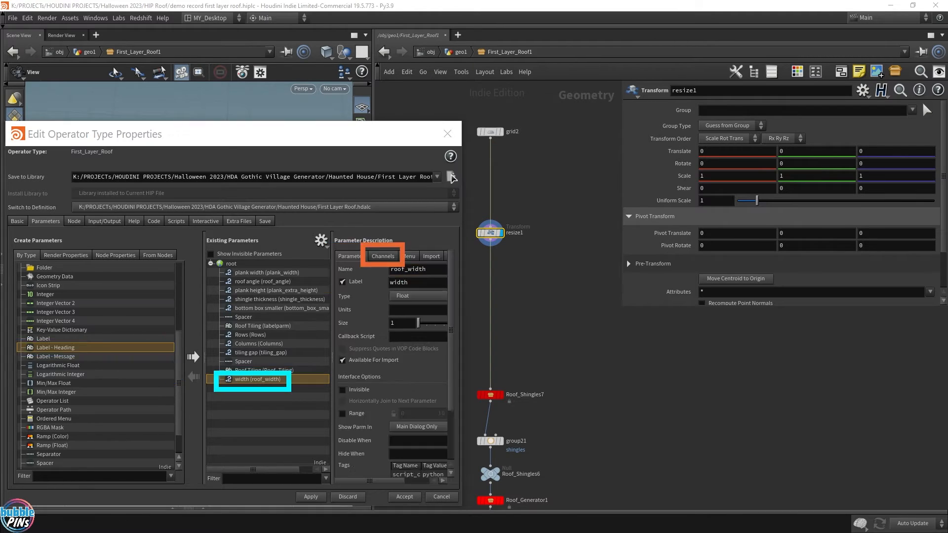
click(382, 256)
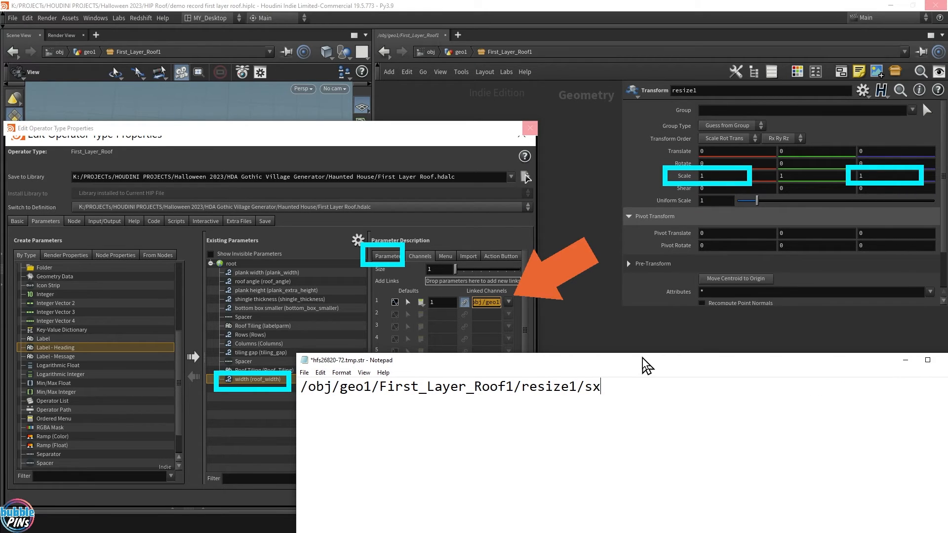
click(304, 360)
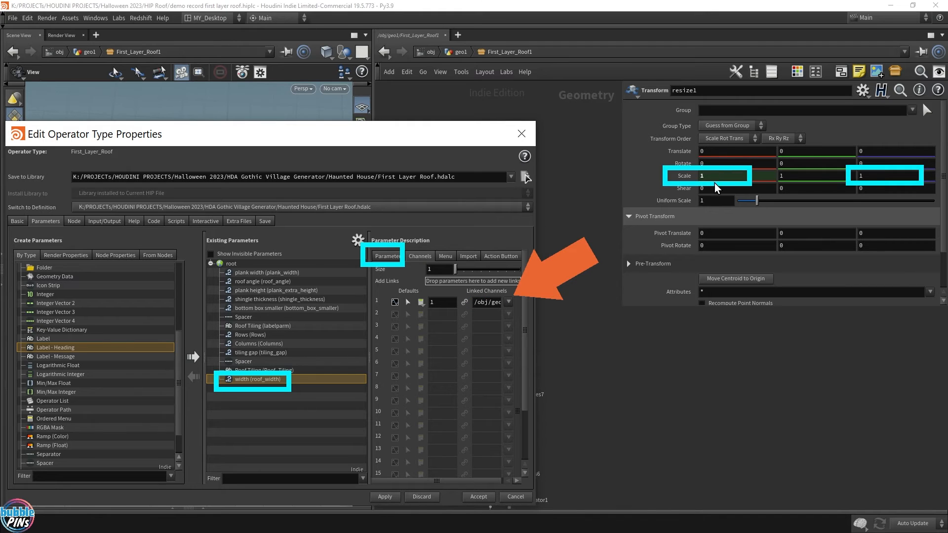
mouse_move(767, 219)
text(roof depth)
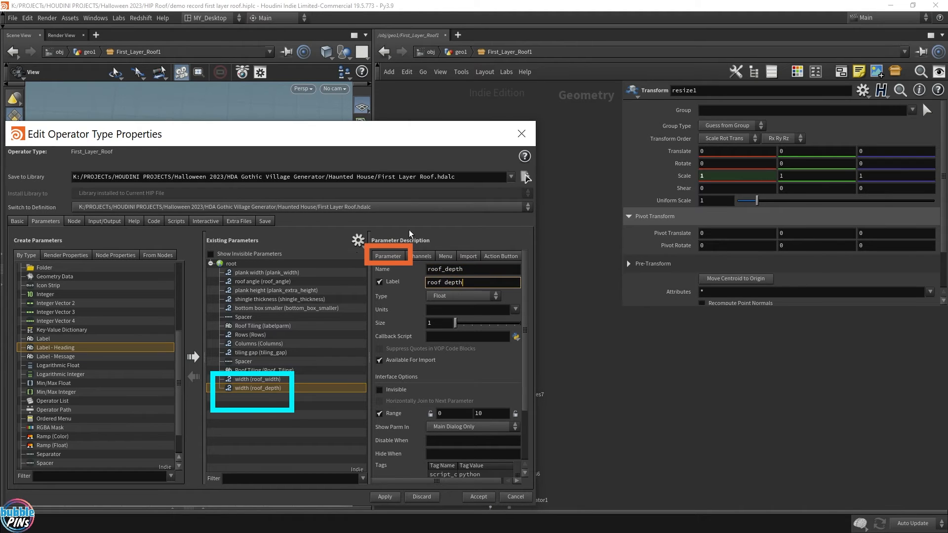
- Link the roof_depth parameter to resize1's Z scale channel, resize1/sz
click(419, 256)
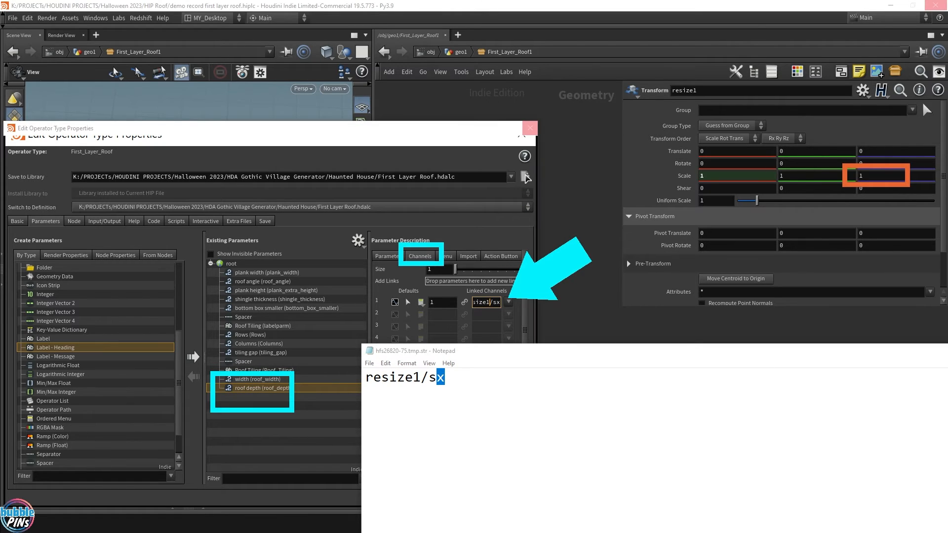
click(482, 383)
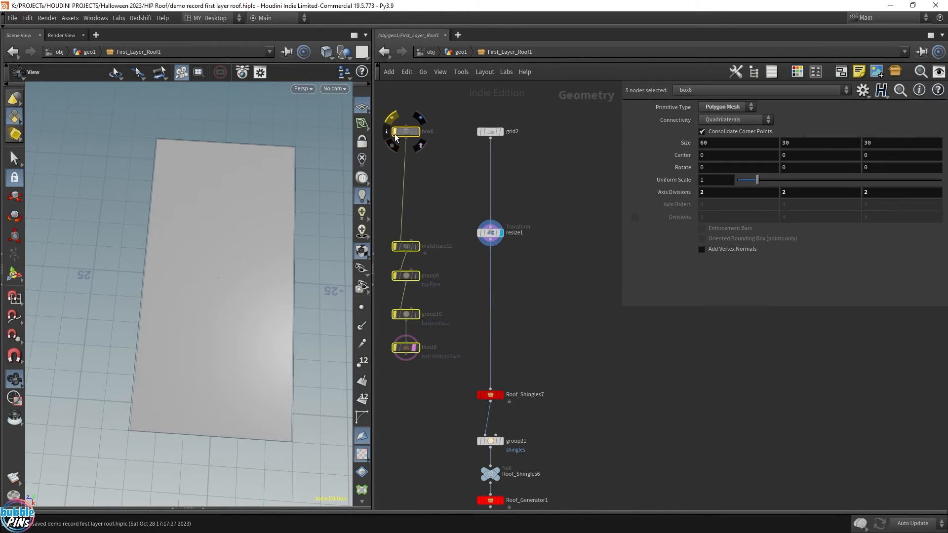
- Increase the Roof Tiling width on First_Layer_Roof1 to stretch the tiled roof wider
click(406, 131)
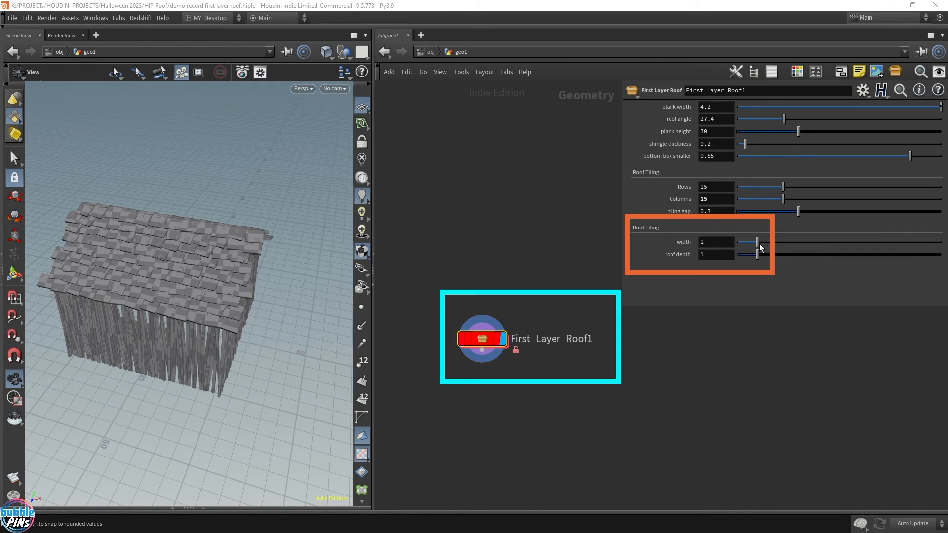
drag(757, 242, 797, 242)
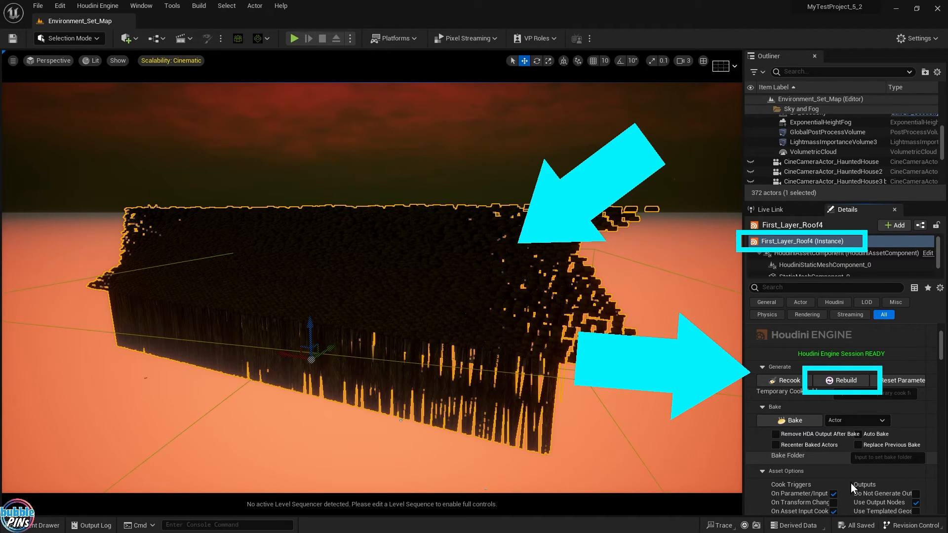
- Rebuild First_Layer_Roof4 from the Houdini Engine Details panel and let it cook
click(845, 380)
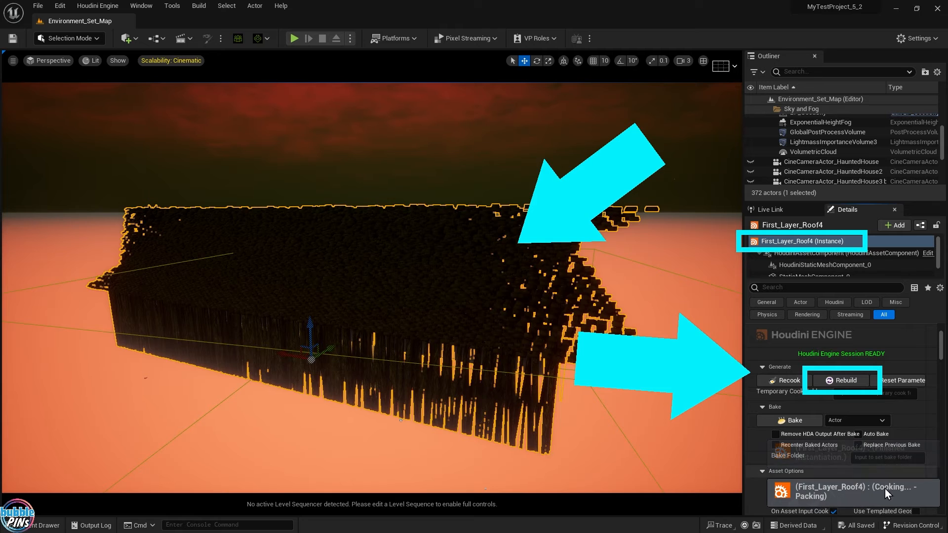
click(841, 380)
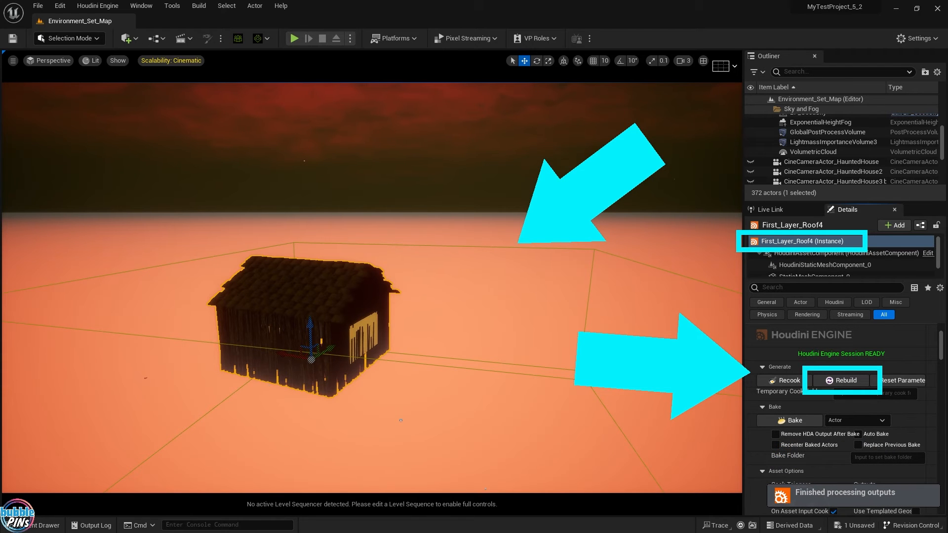
click(841, 380)
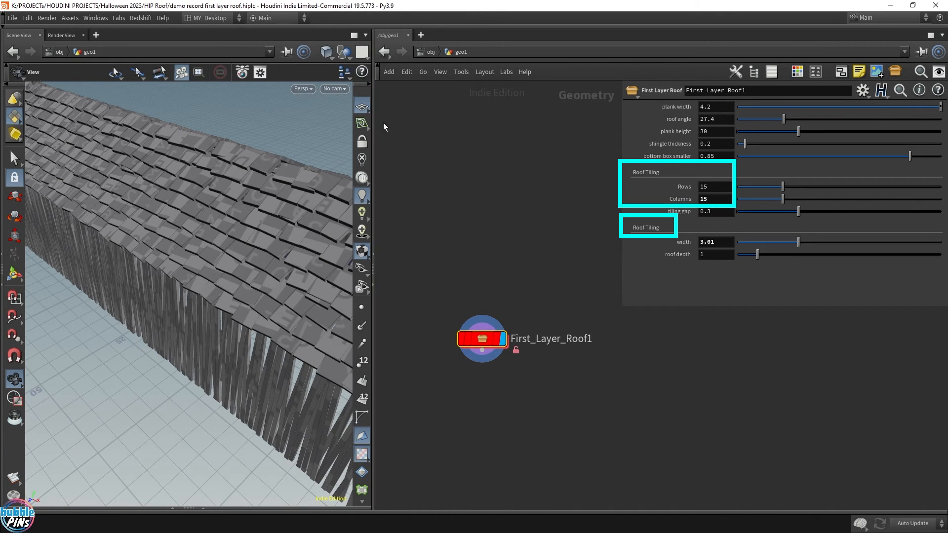
- Open the First Layer Roof asset properties and select a Roof Tiling parameter to rework
click(95, 17)
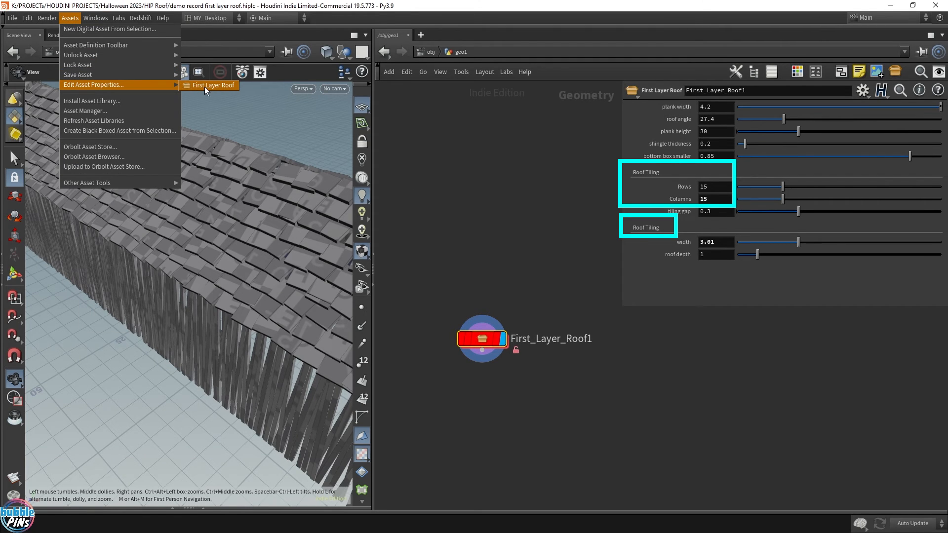
click(93, 85)
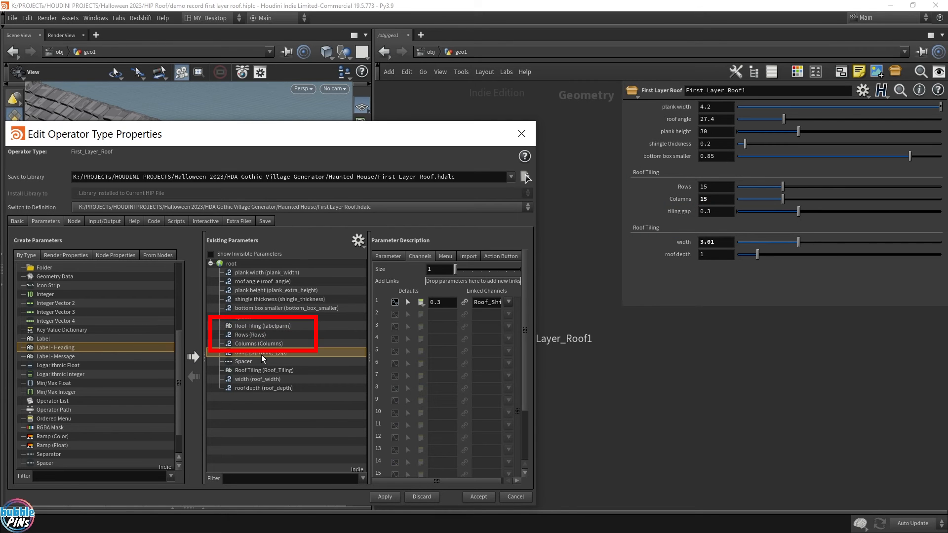
click(263, 325)
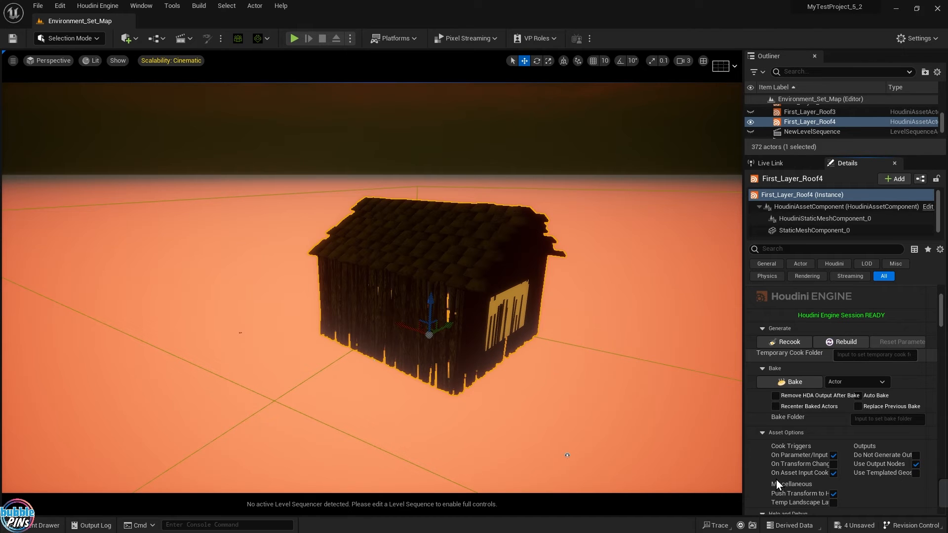
- Rebuild First_Layer_Roof4 and bring up its Houdini Parameters section
click(787, 341)
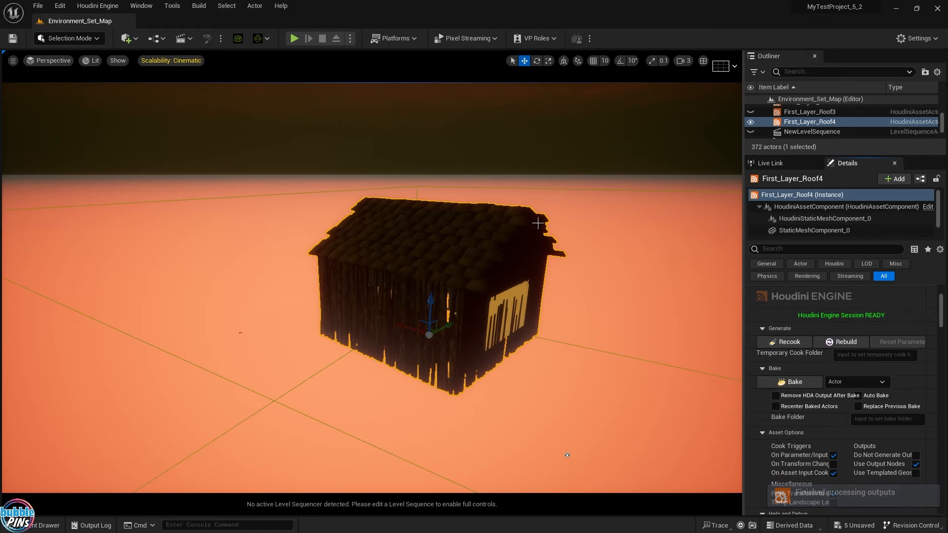
scroll(down, 3)
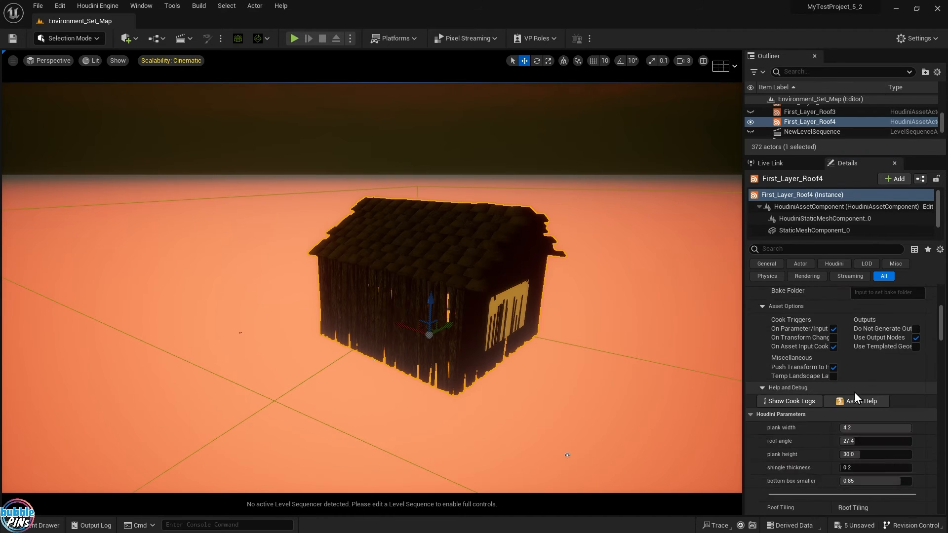
click(762, 306)
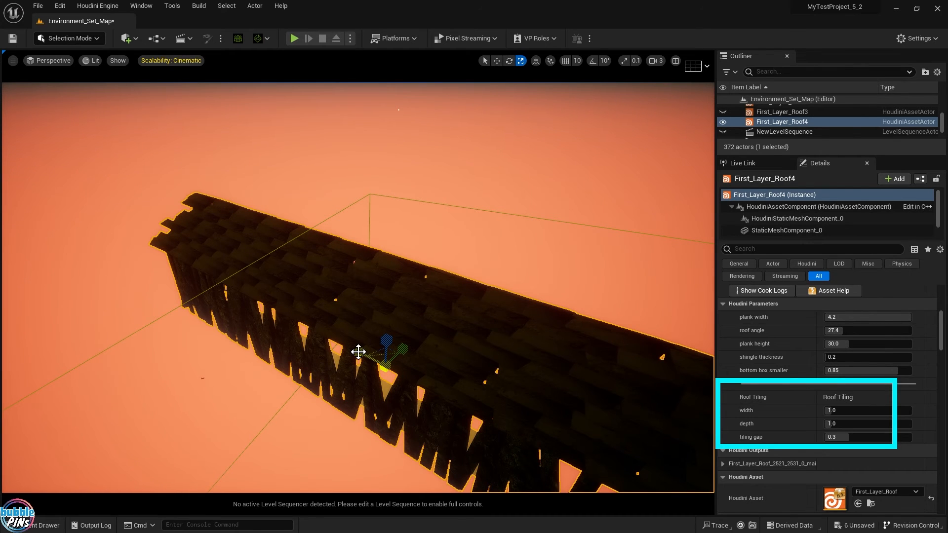
- Undo a change, then set Roof Tiling width to 5.0 and tiling gap to 0.01
key(ctrl+z)
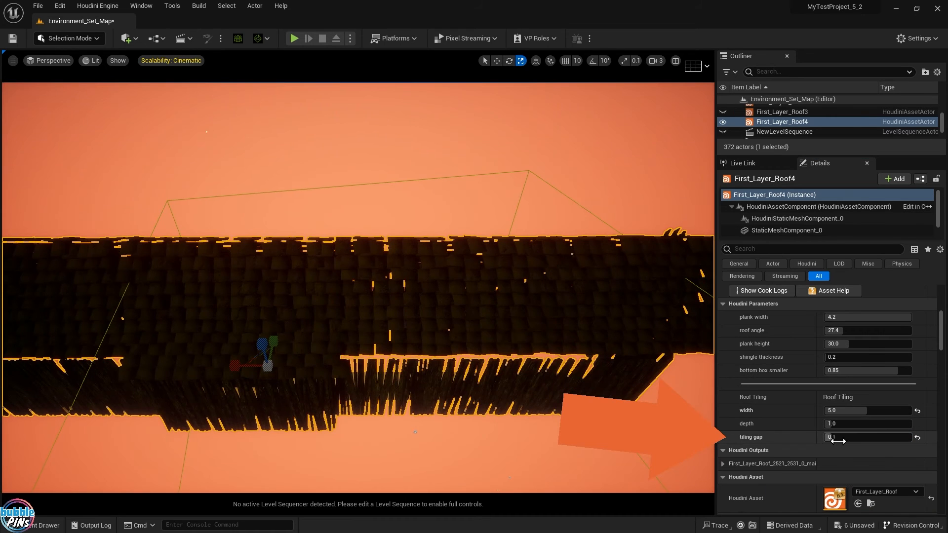
click(866, 437)
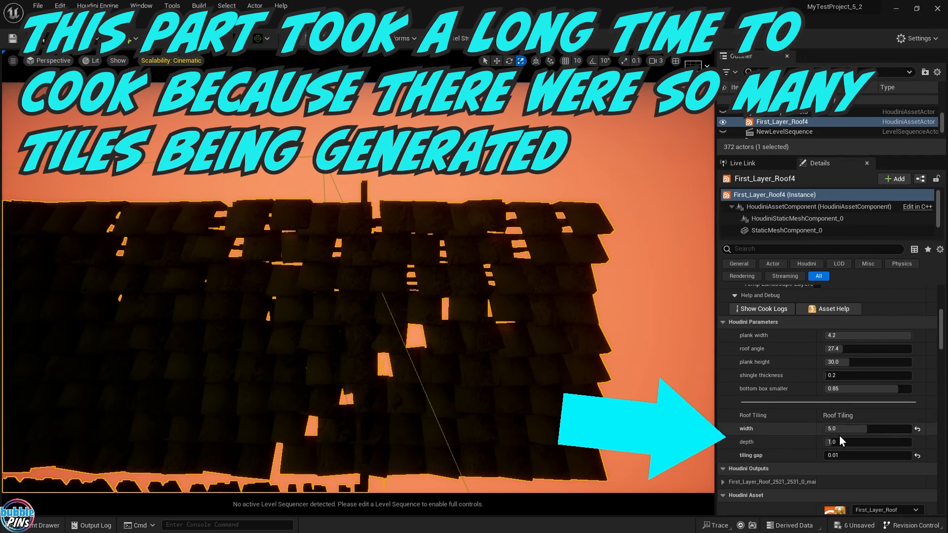
text(5.0)
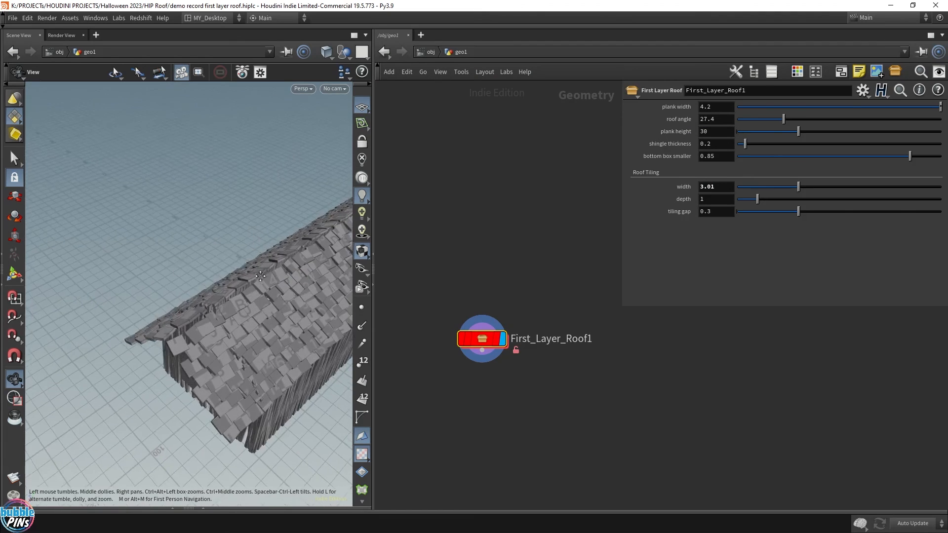
- Dive into the First_Layer_Roof1 network and pan to the resize1 and Roof_Shingles nodes
drag(261, 277, 278, 256)
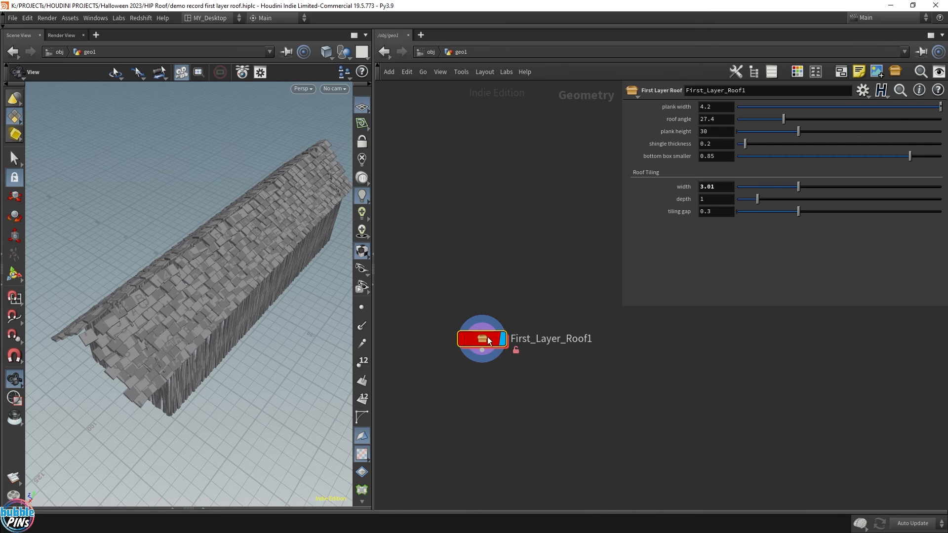
double_click(481, 338)
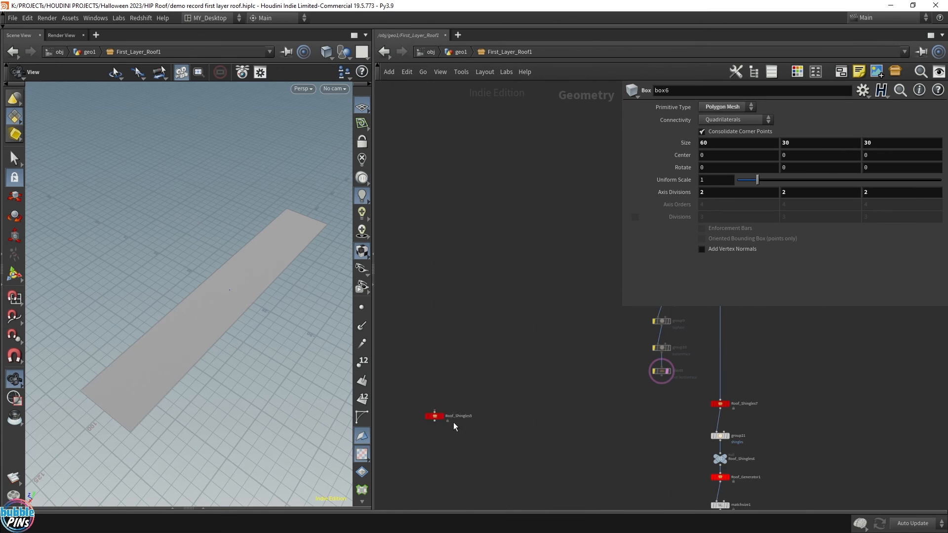
drag(434, 415, 660, 401)
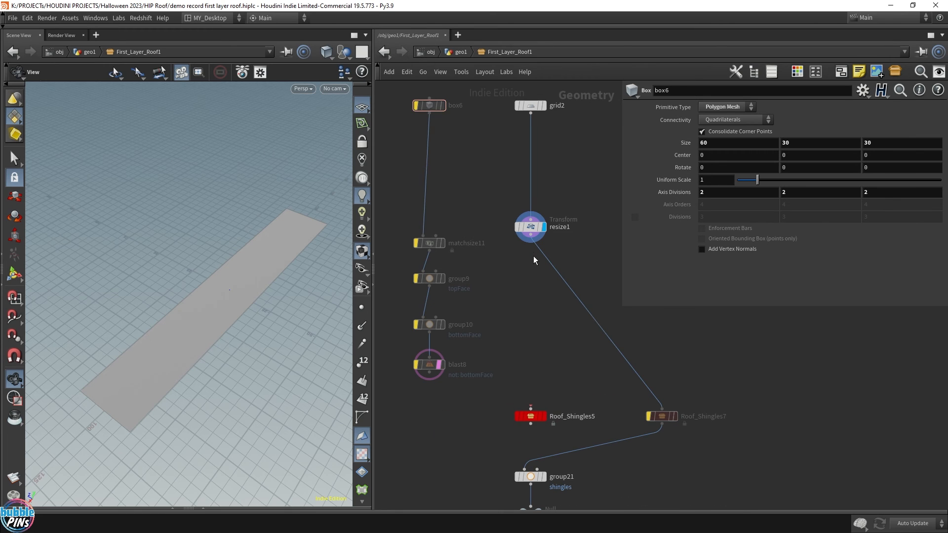
- Display Roof_Shingles5 and set its Rows and Columns to 5
click(530, 416)
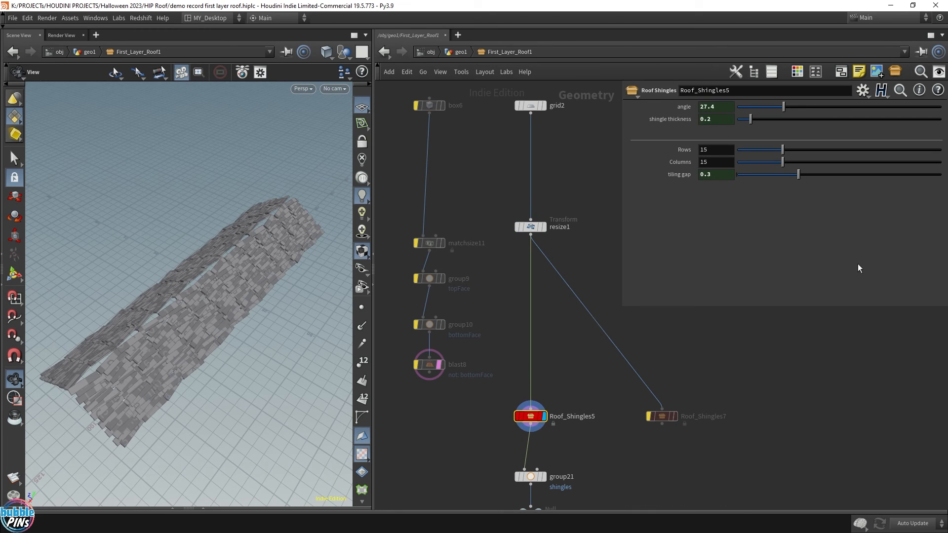
click(530, 416)
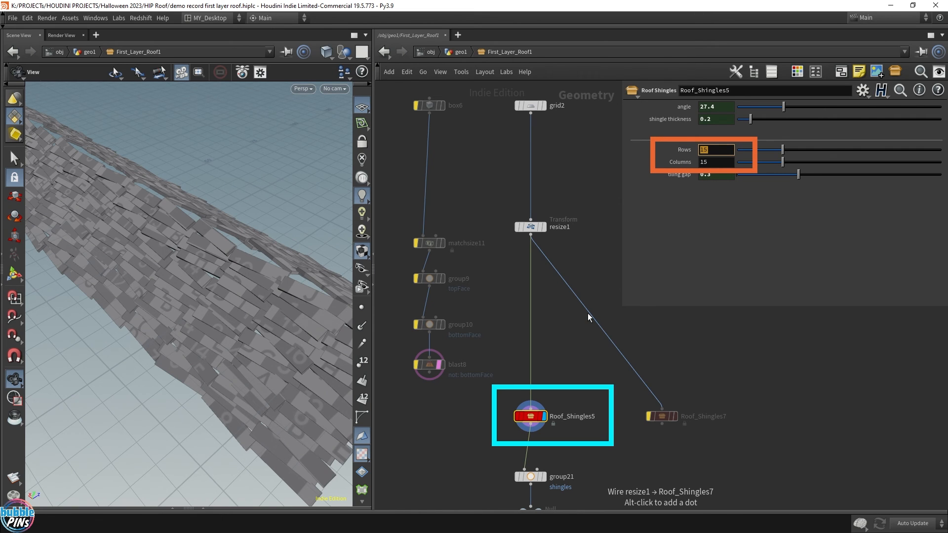
text(5)
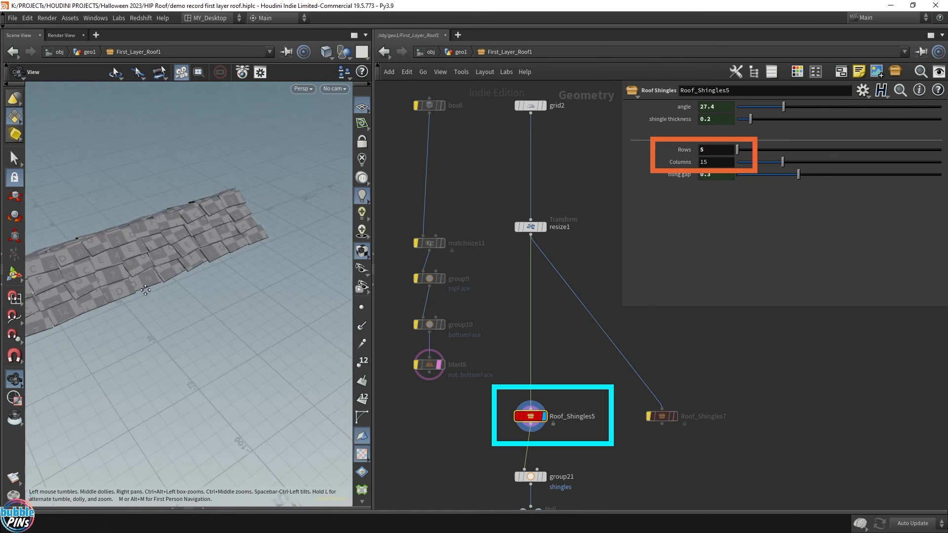
click(716, 161)
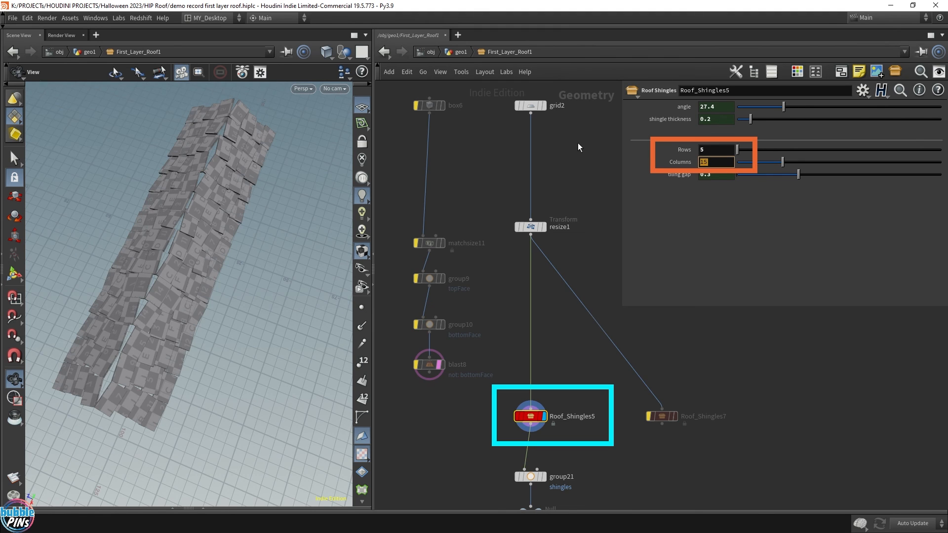
text(5)
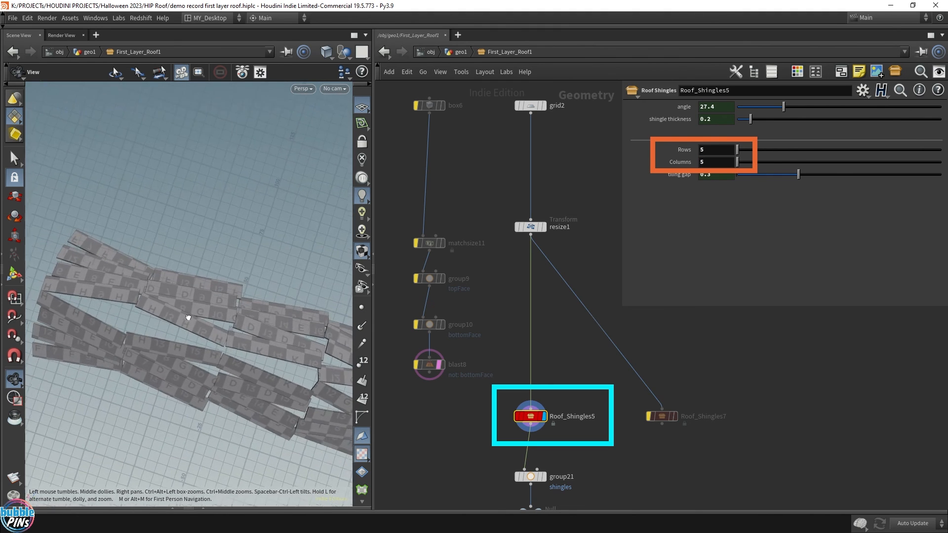
drag(187, 317, 230, 265)
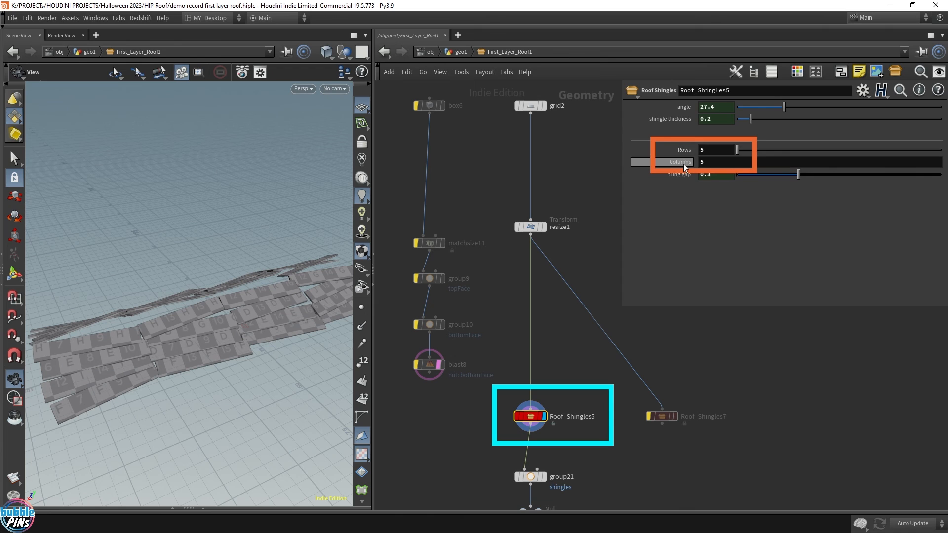
mouse_move(748, 381)
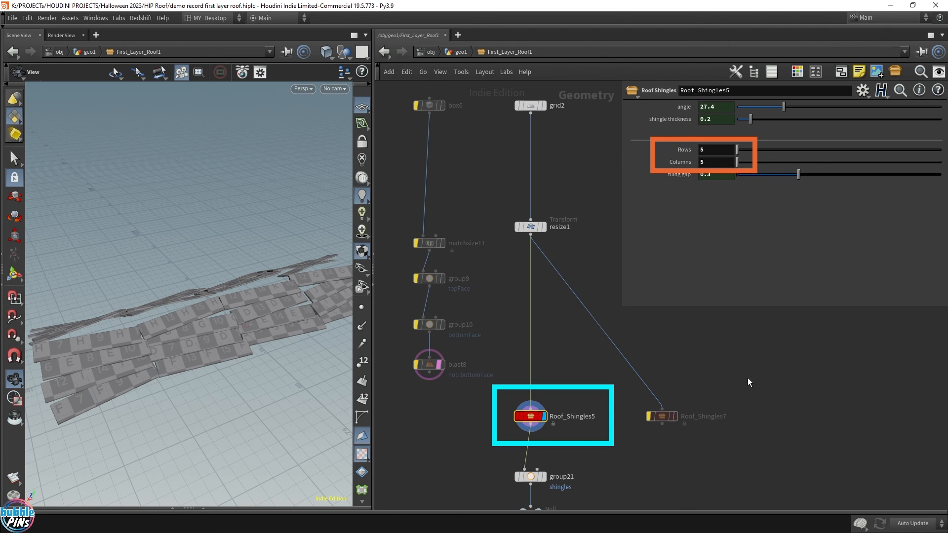